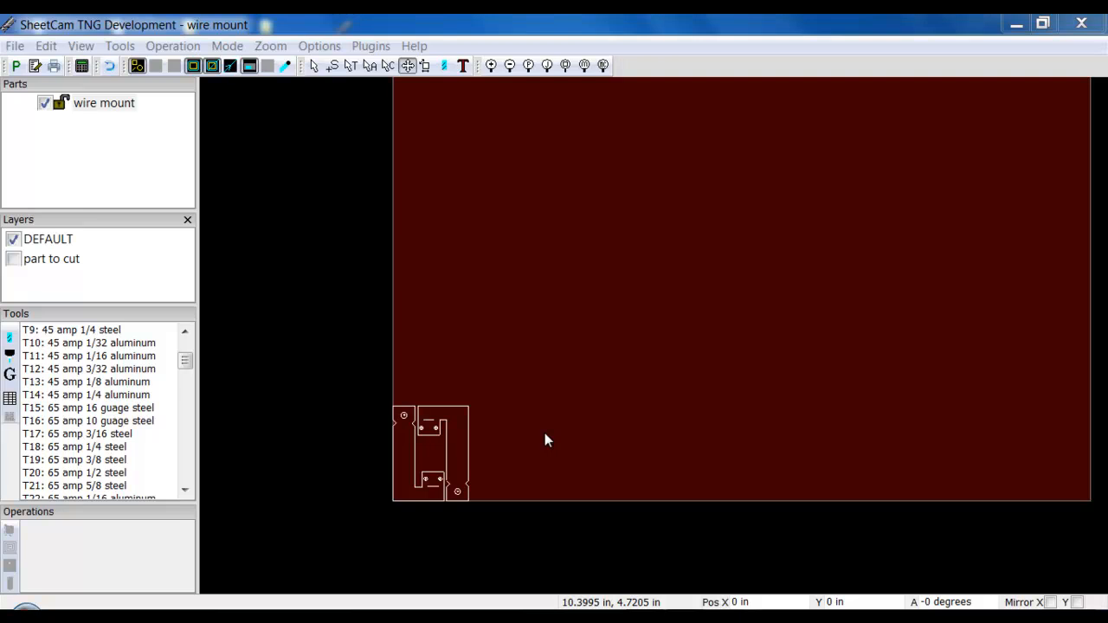
pyautogui.moveTo(433, 440)
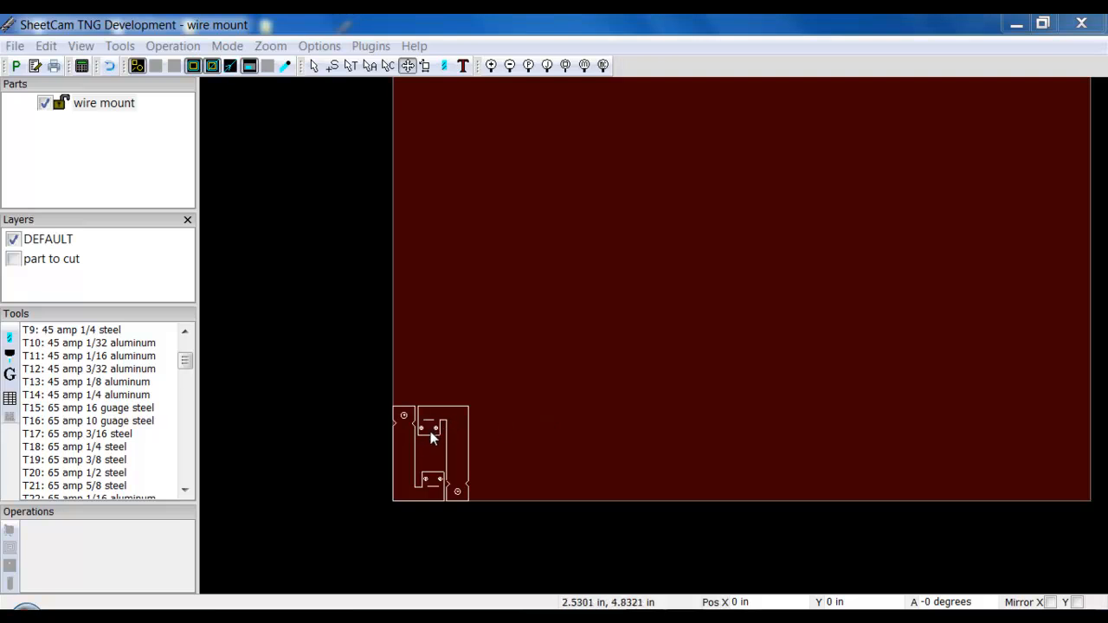
pyautogui.moveTo(457, 454)
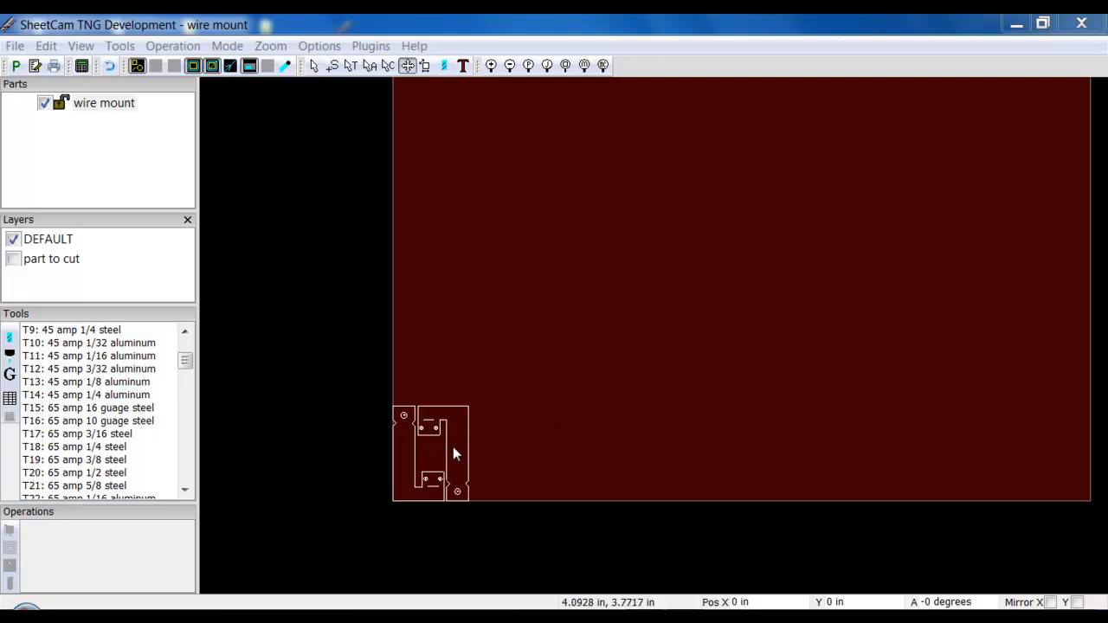
pyautogui.moveTo(424, 489)
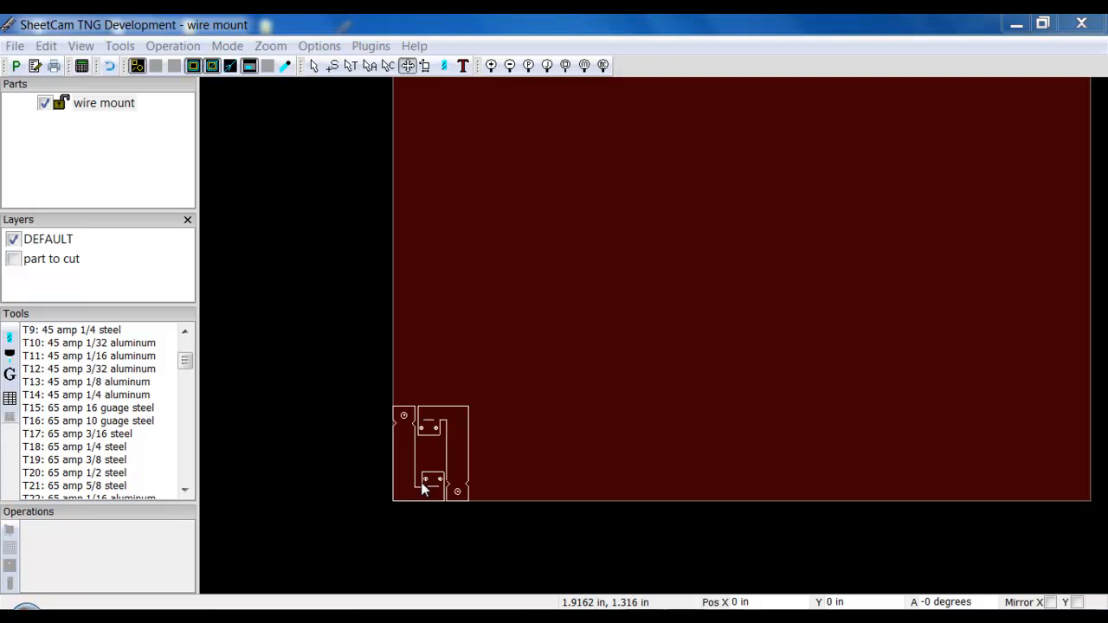
pyautogui.moveTo(441, 422)
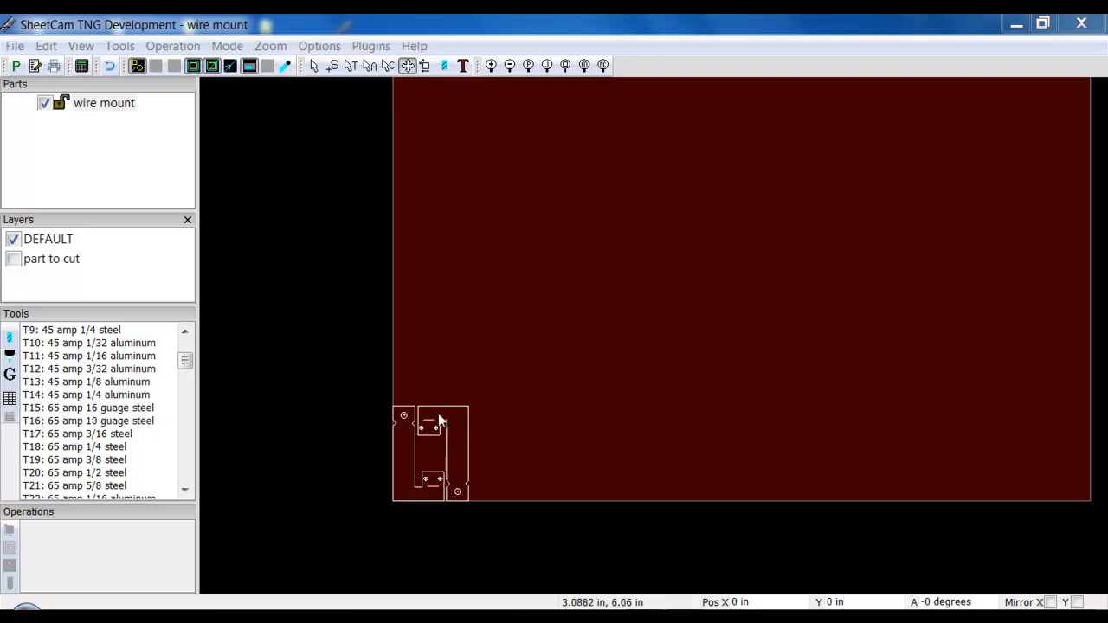
pyautogui.moveTo(431, 440)
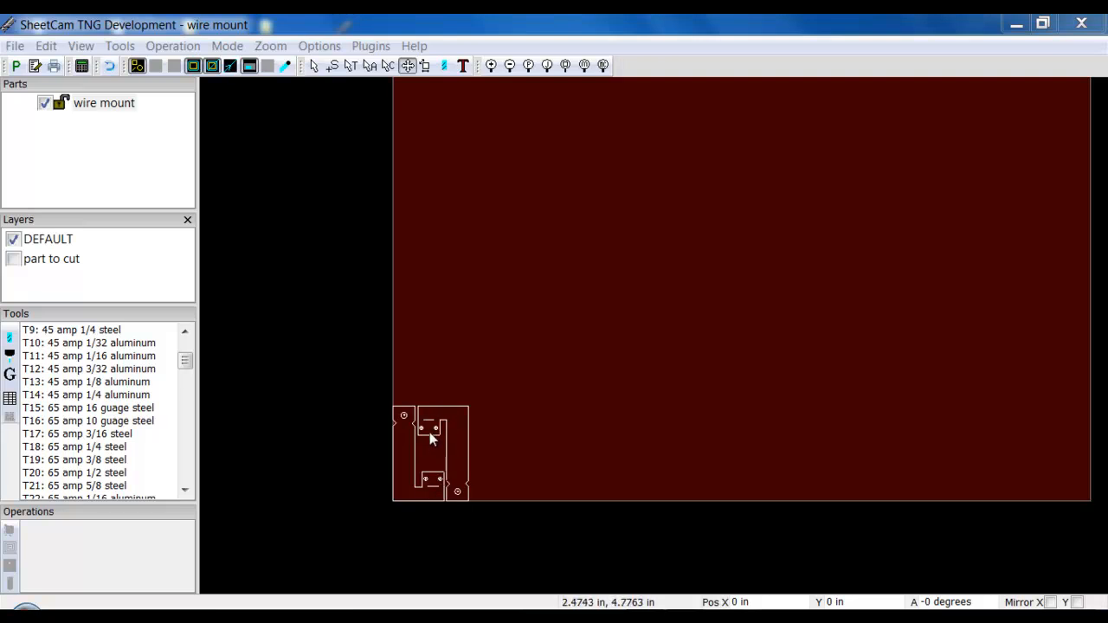
# Array the wire mount part into 8 columns by 3 rows via Array parts
pyautogui.rightClick(433, 437)
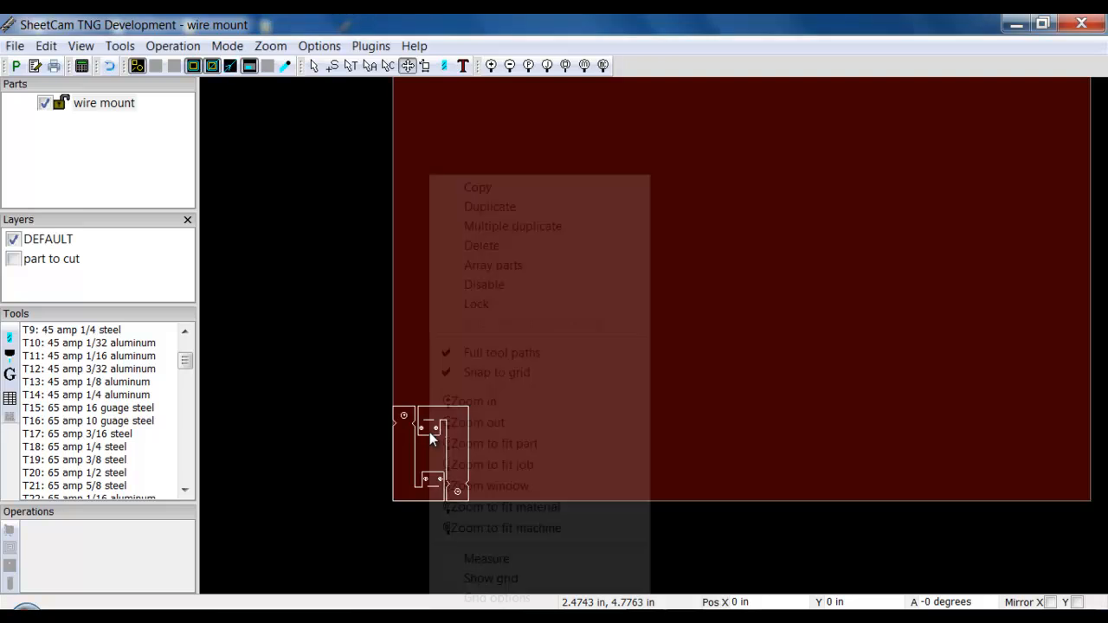
pyautogui.click(494, 265)
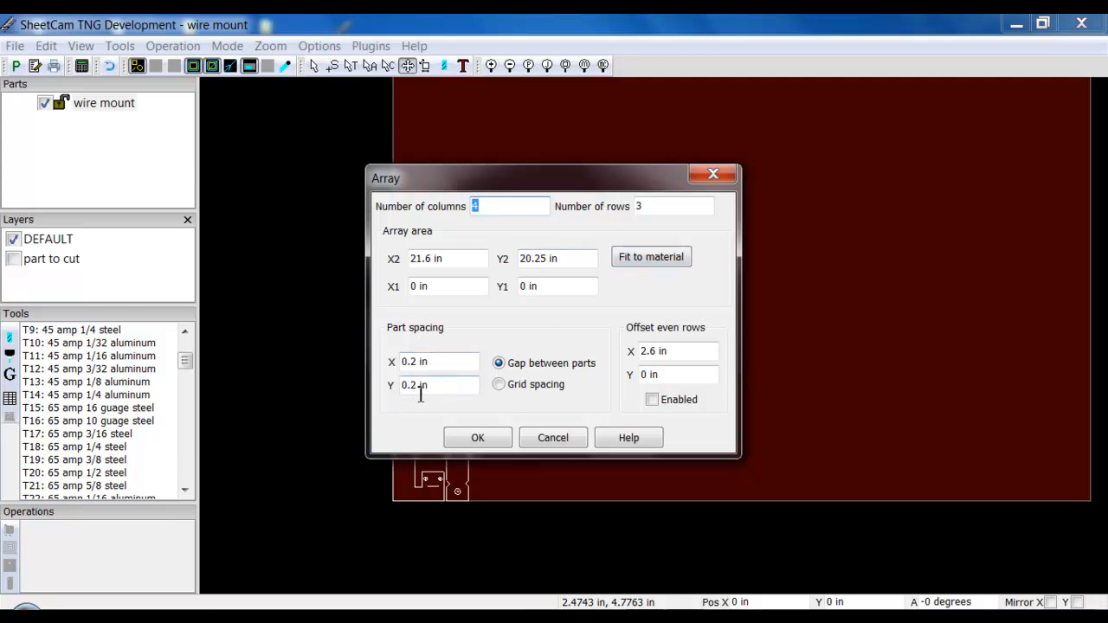
pyautogui.moveTo(828, 149)
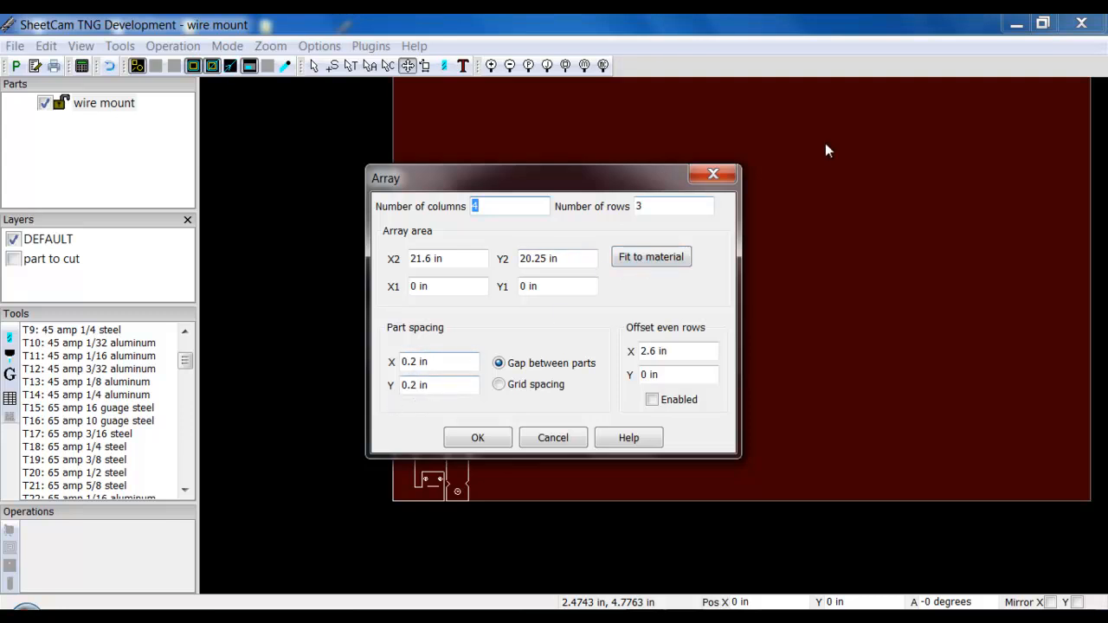
pyautogui.click(651, 256)
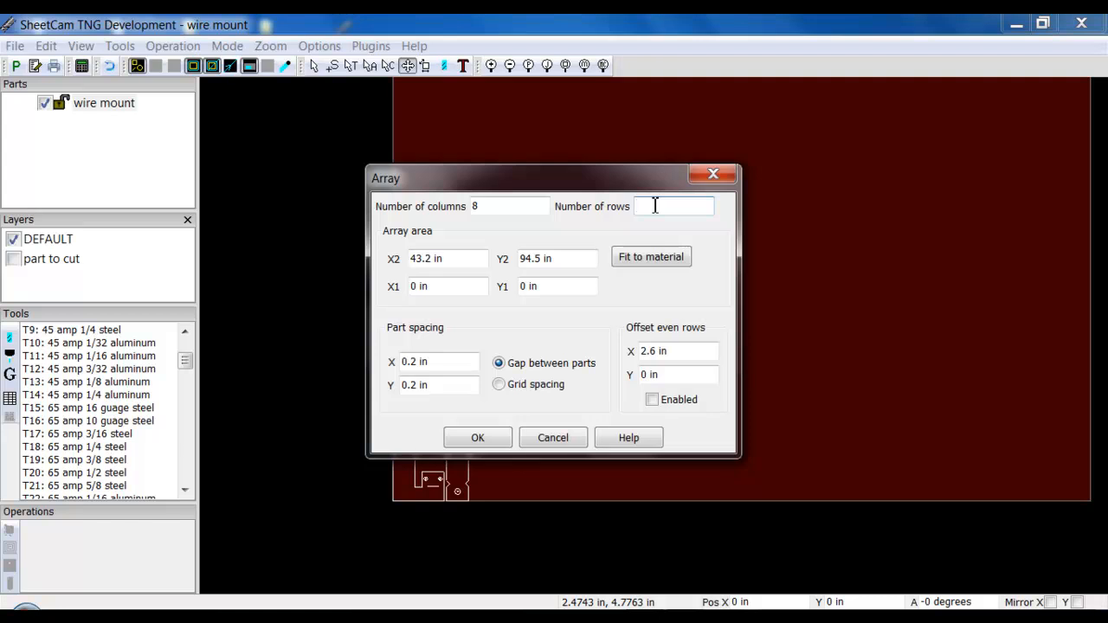
pyautogui.write('3')
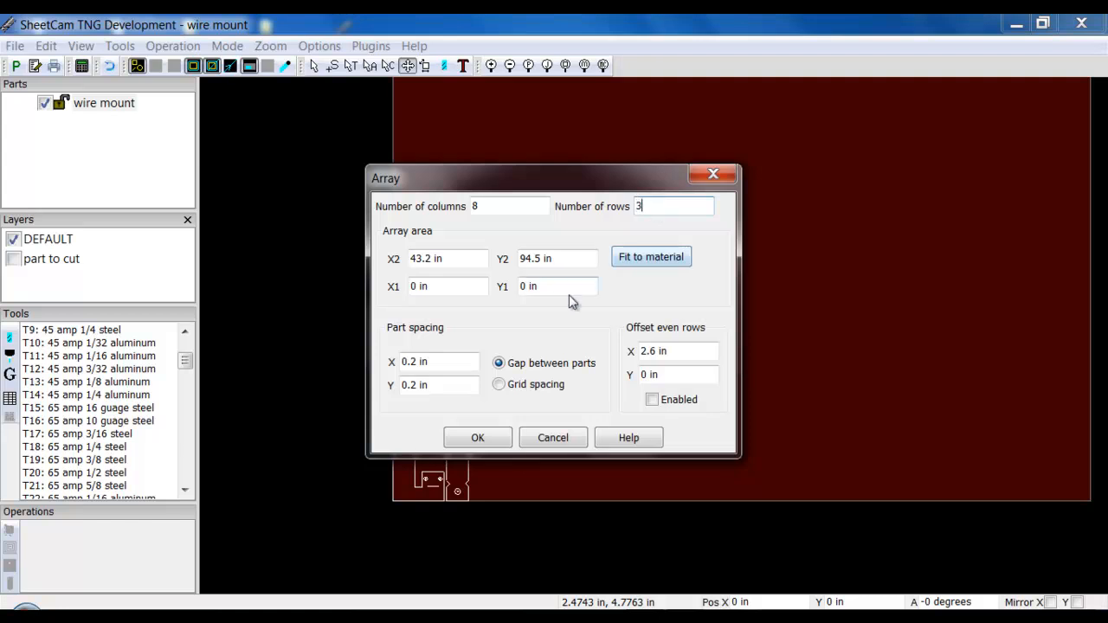
pyautogui.click(477, 436)
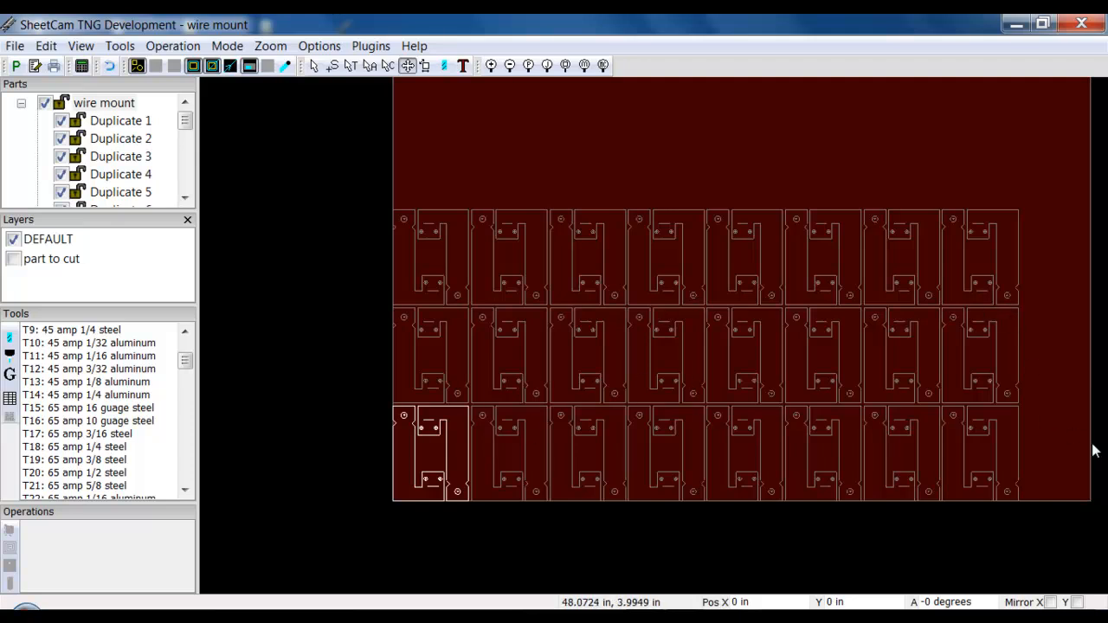
pyautogui.moveTo(433, 284)
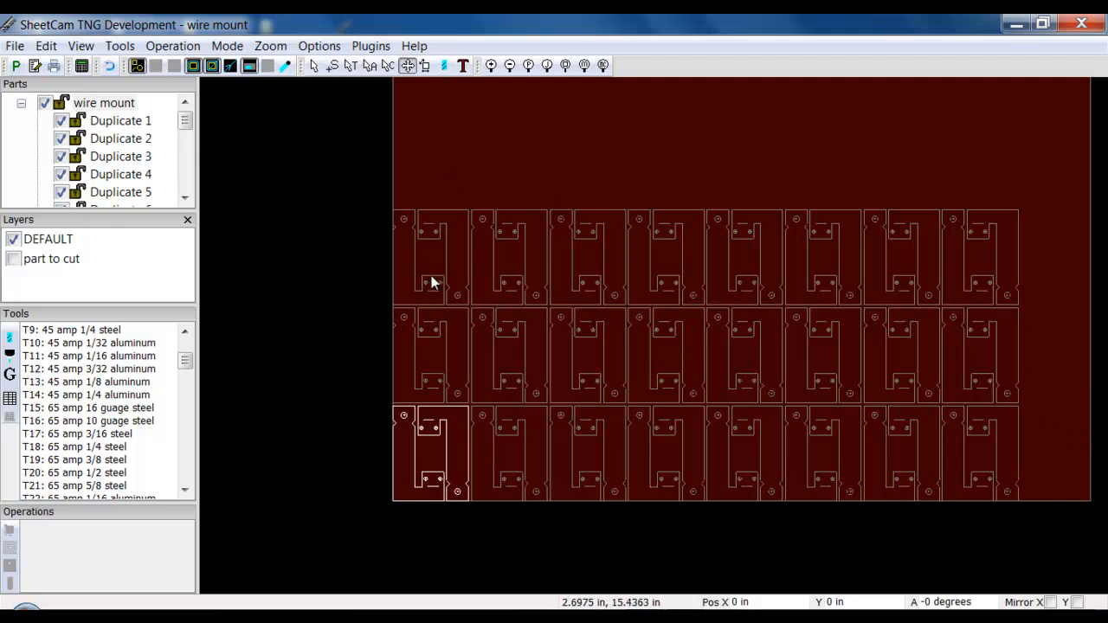
pyautogui.moveTo(329, 277)
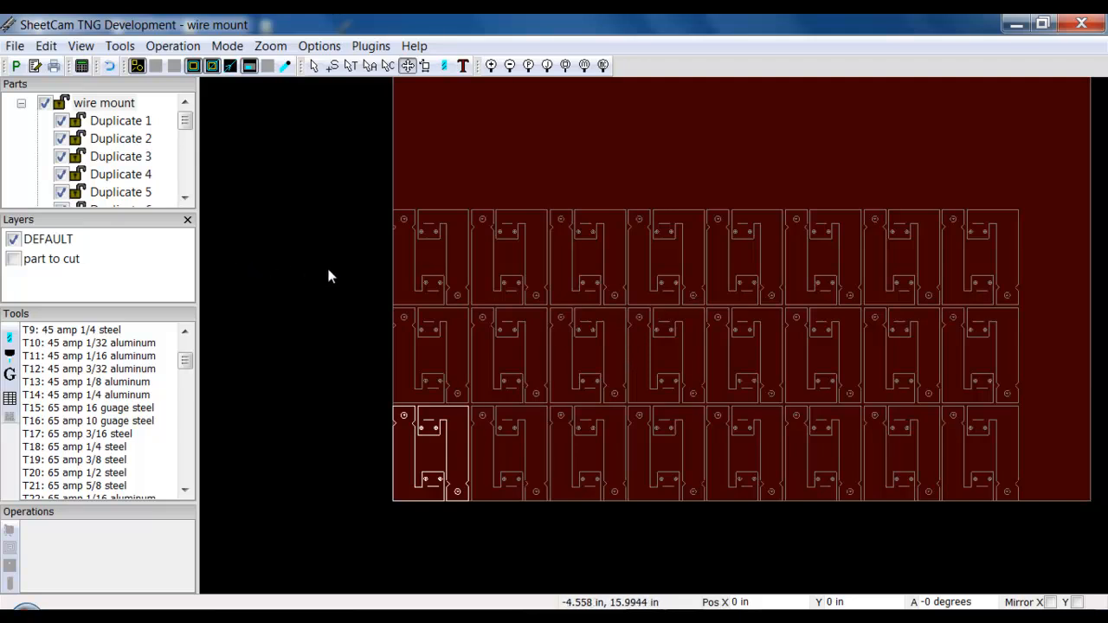
pyautogui.moveTo(983, 144)
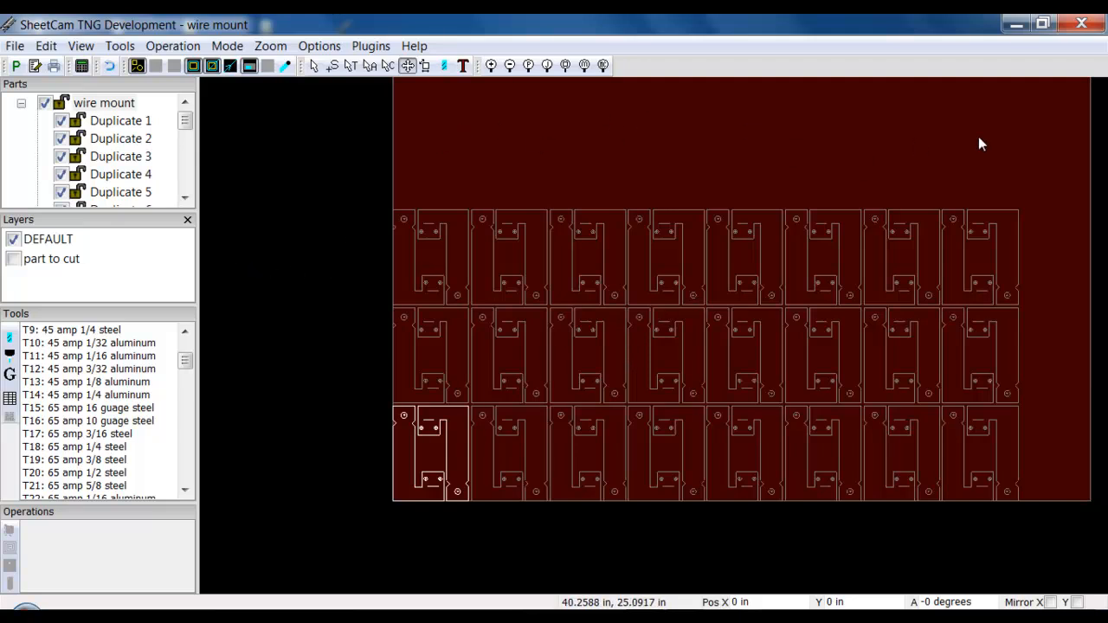
pyautogui.moveTo(360, 173)
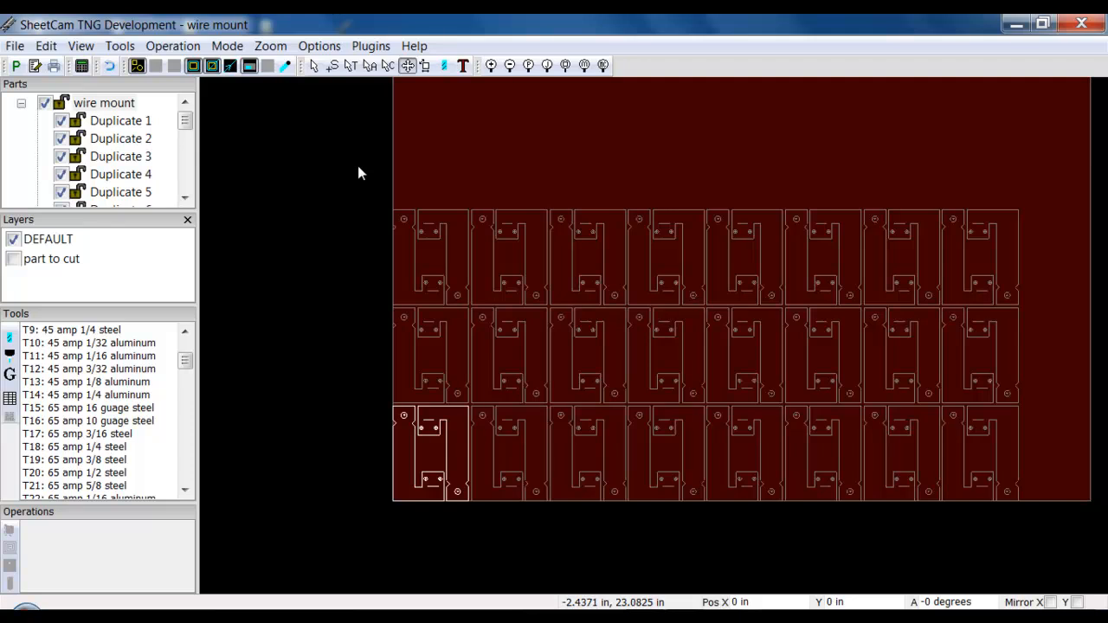
pyautogui.moveTo(21, 124)
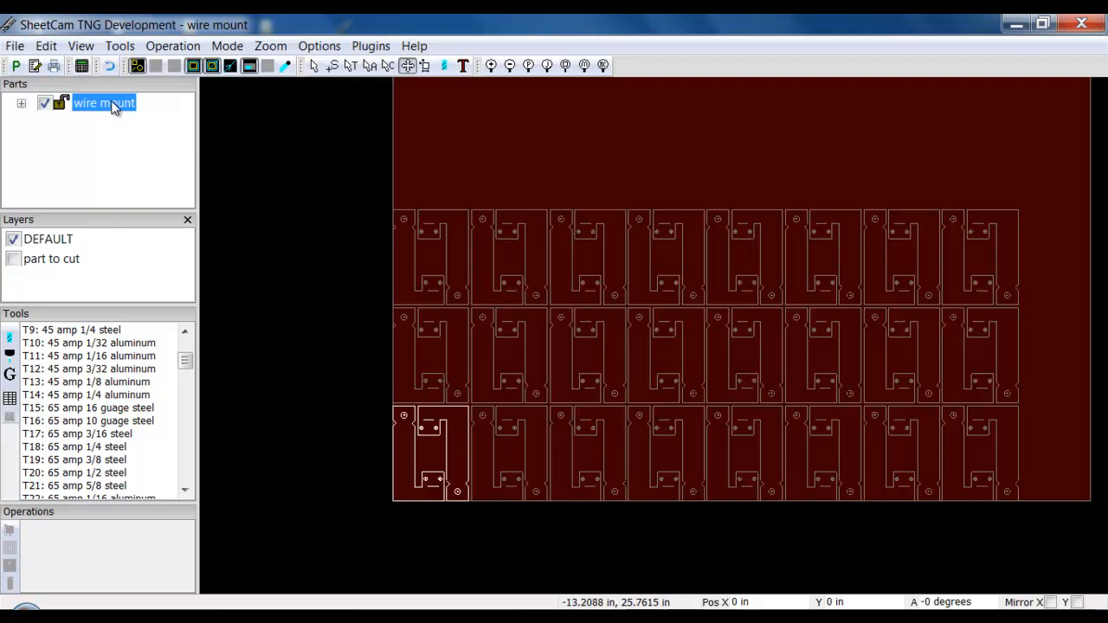
pyautogui.moveTo(45, 45)
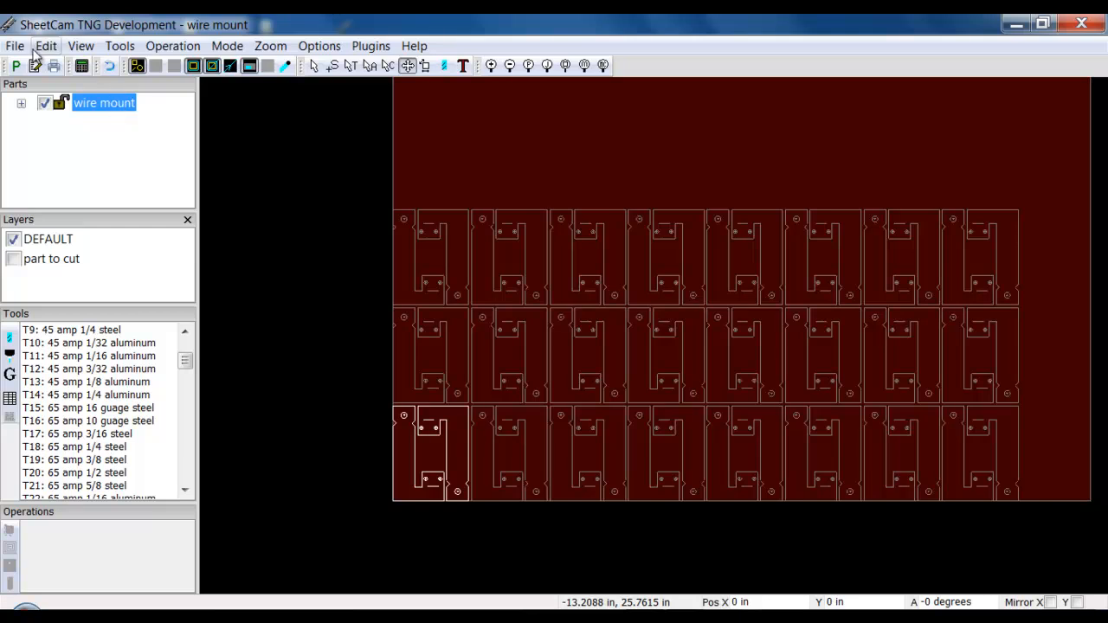
# Create a new part in the job and agree to import a drawing into it
pyautogui.click(14, 45)
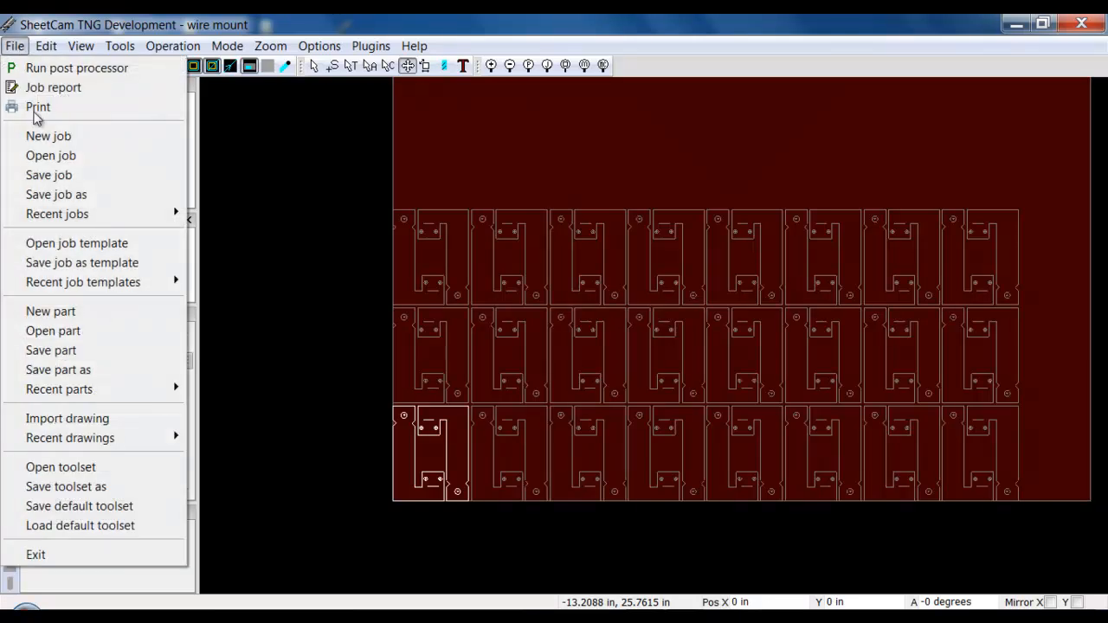
pyautogui.moveTo(50, 311)
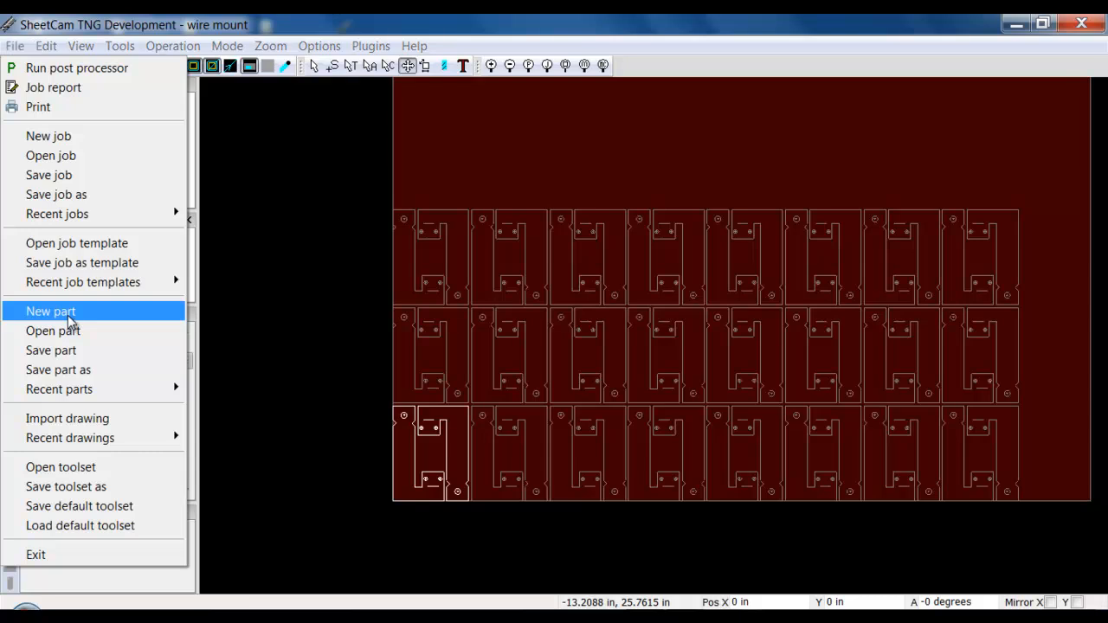
pyautogui.click(50, 312)
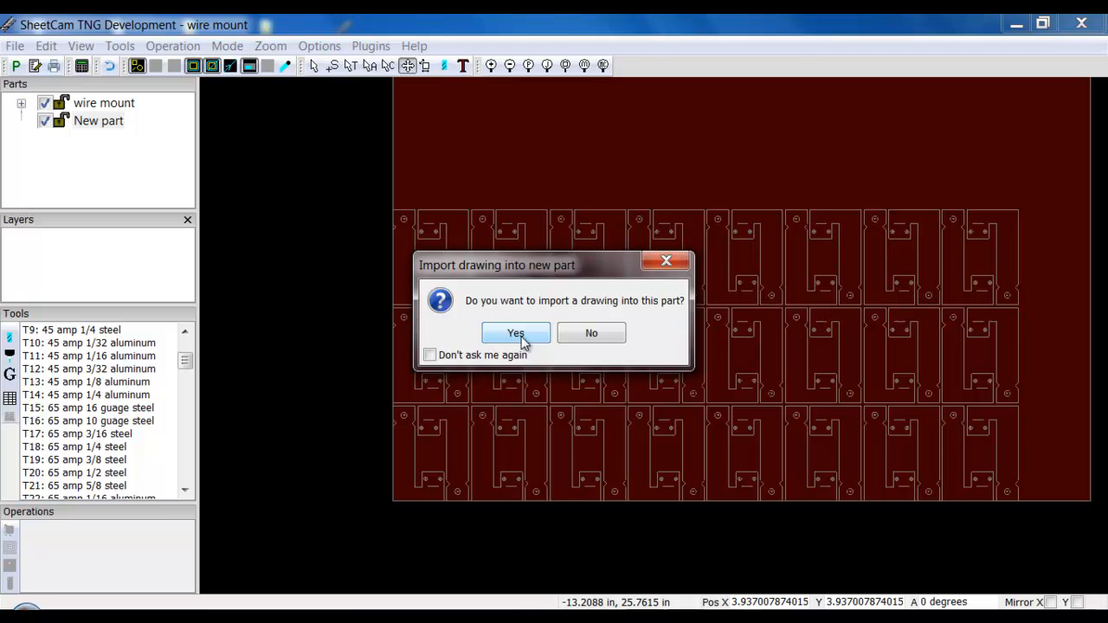
pyautogui.moveTo(592, 333)
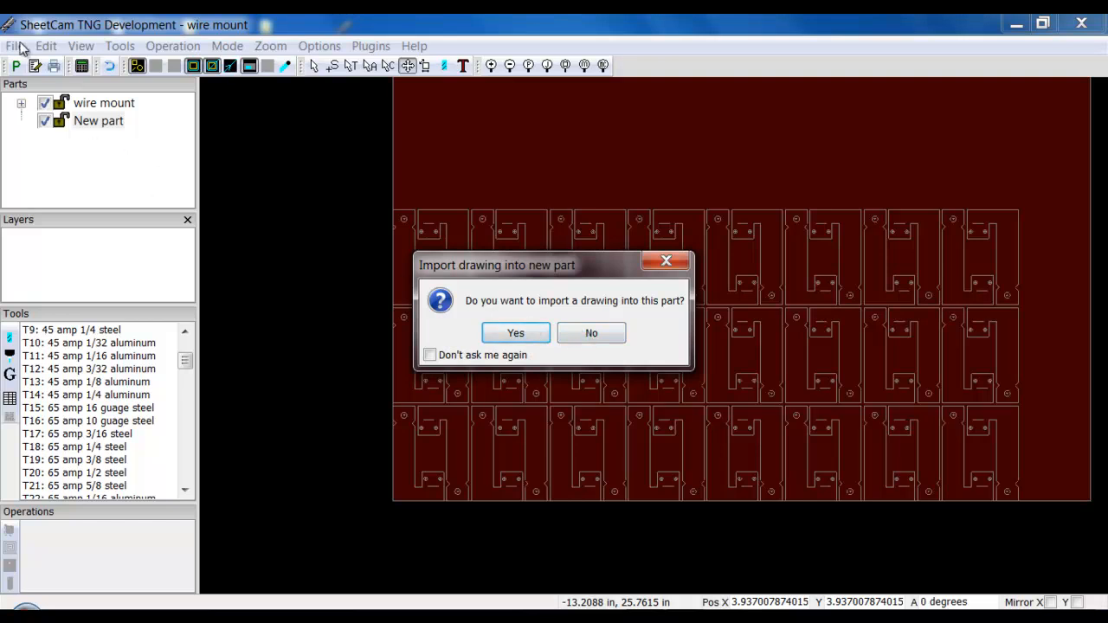
pyautogui.moveTo(408, 436)
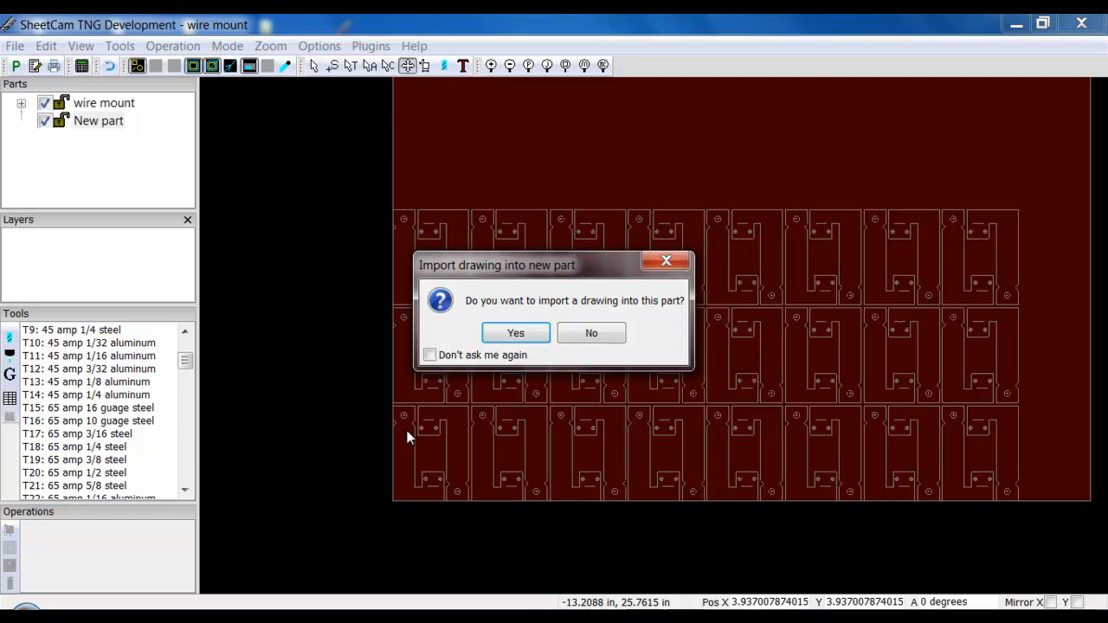
pyautogui.moveTo(435, 447)
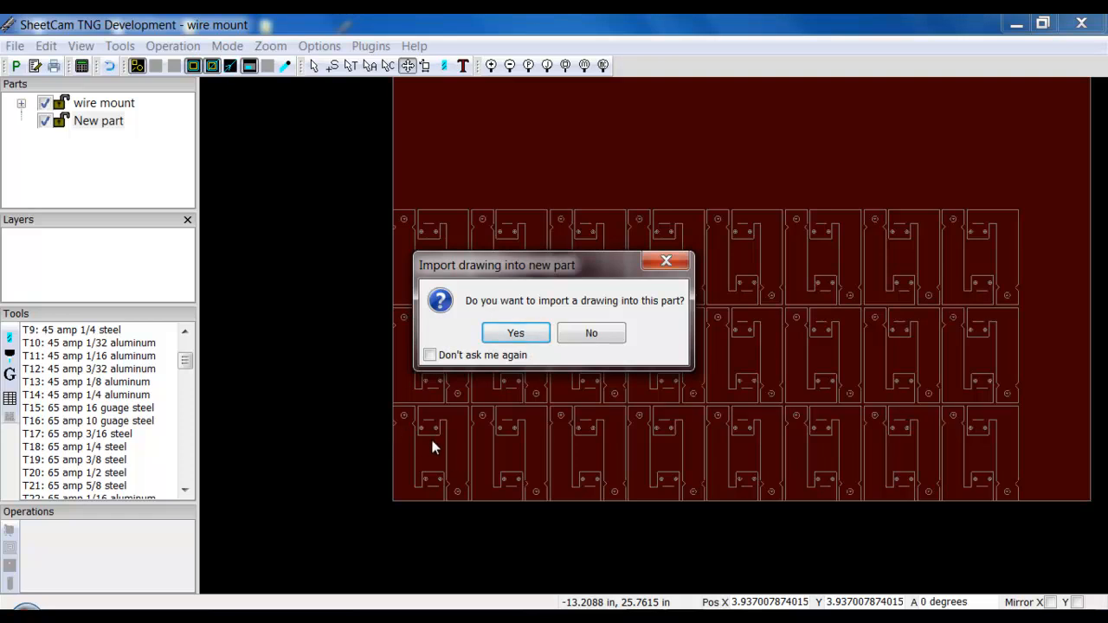
pyautogui.moveTo(425, 481)
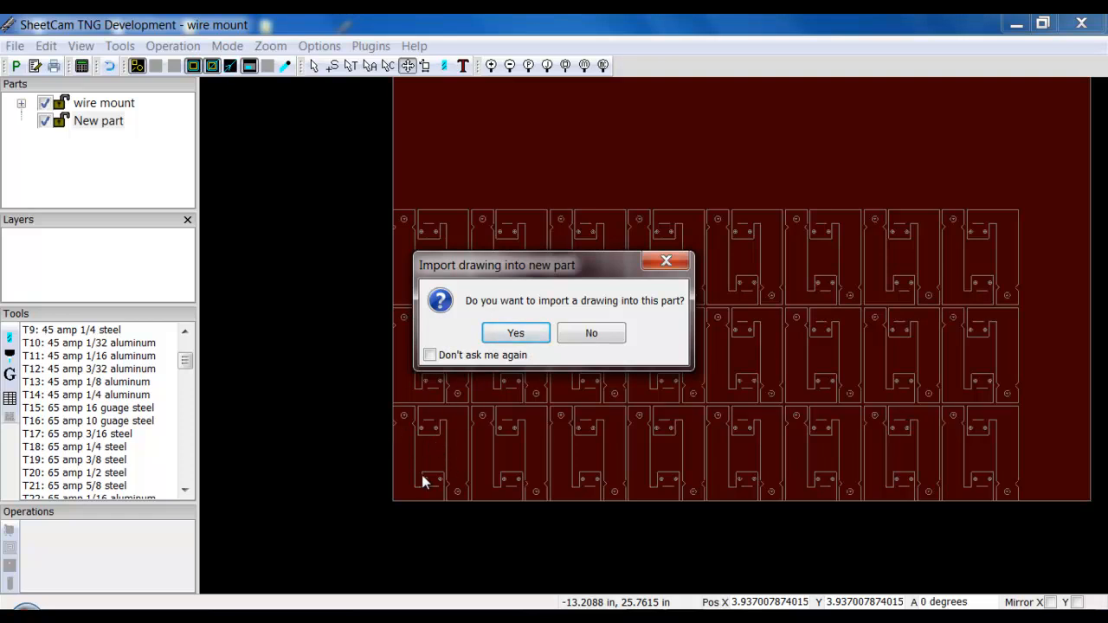
pyautogui.moveTo(425, 423)
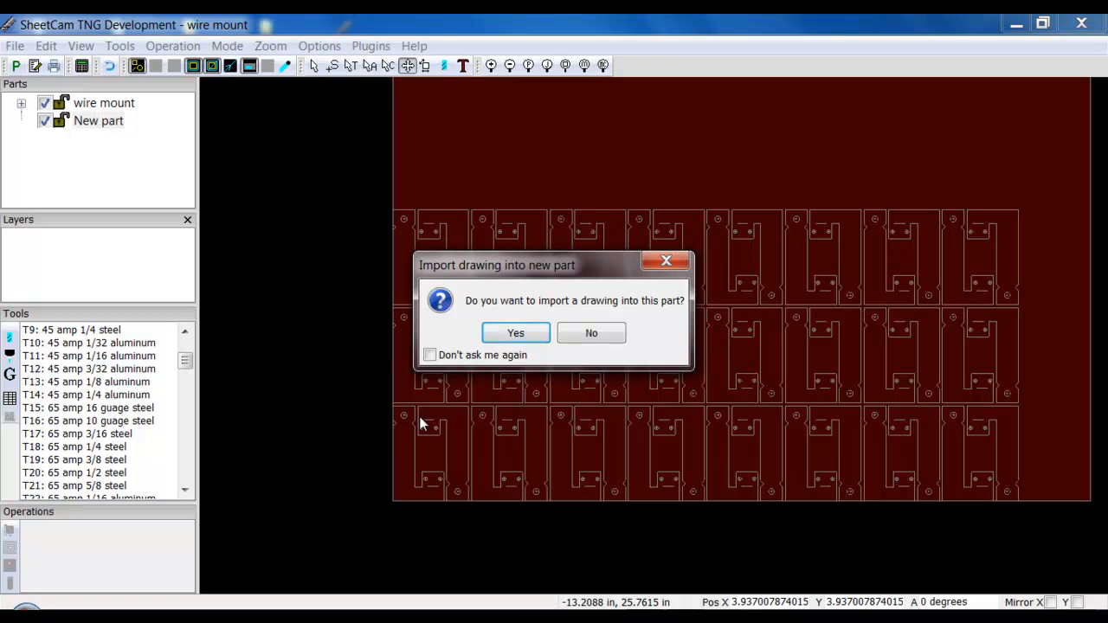
pyautogui.moveTo(471, 426)
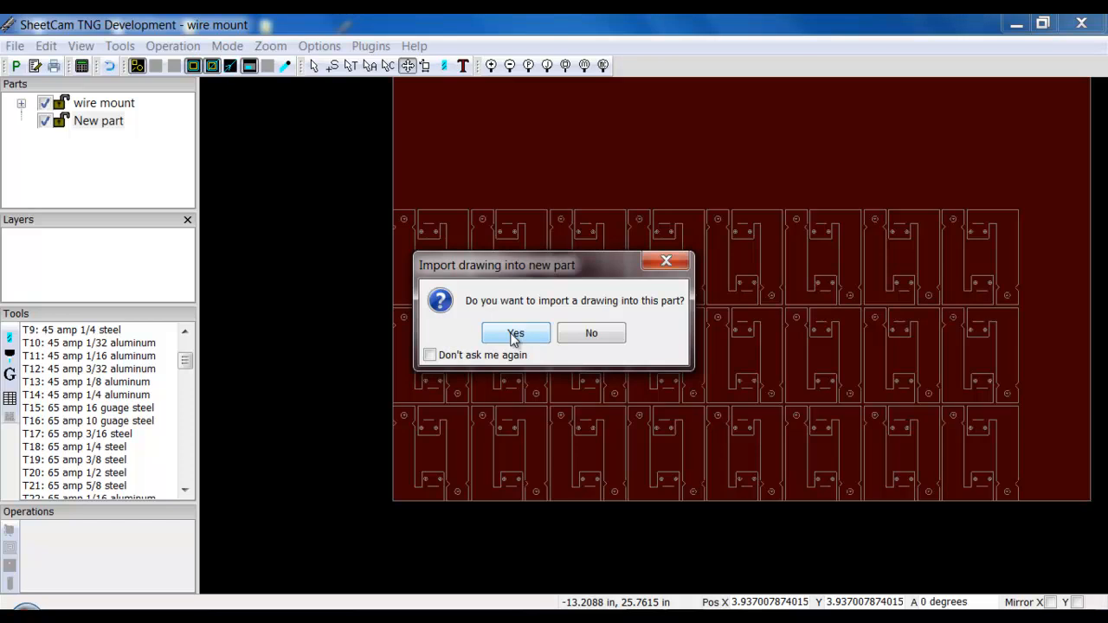
pyautogui.click(516, 333)
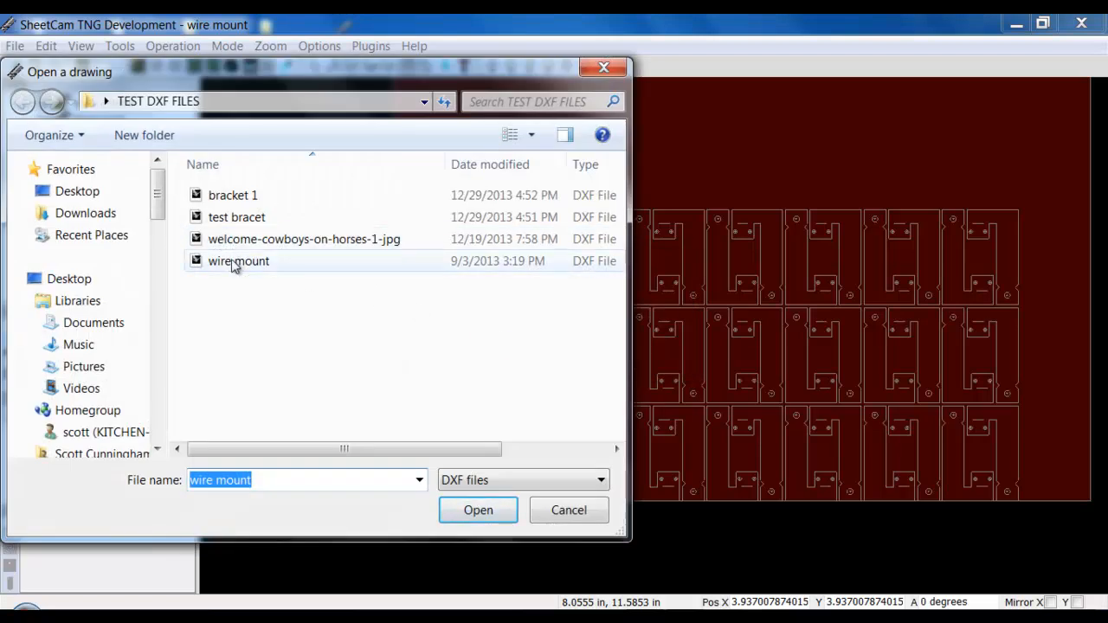
# Import the bracket 1 drawing with Inch scaling into the new part
pyautogui.click(232, 194)
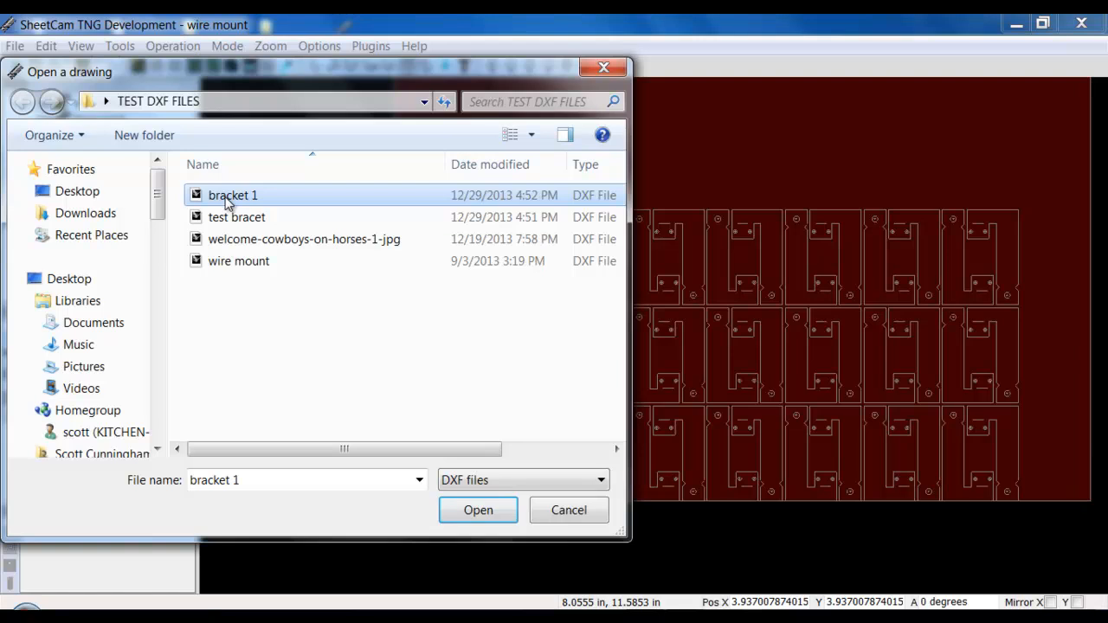
pyautogui.click(478, 509)
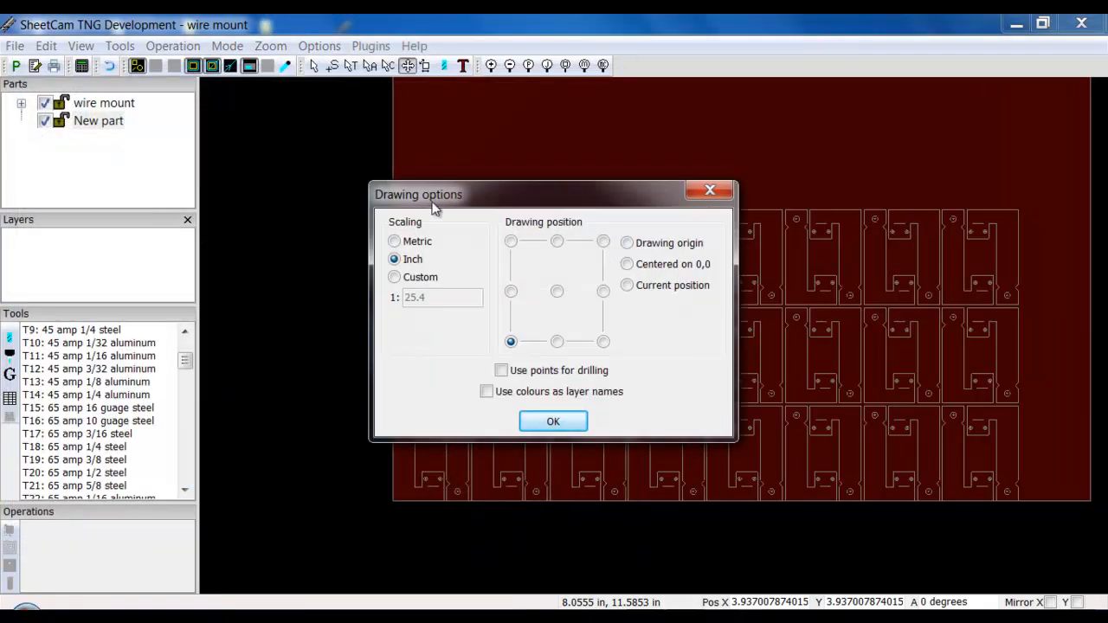
pyautogui.moveTo(554, 422)
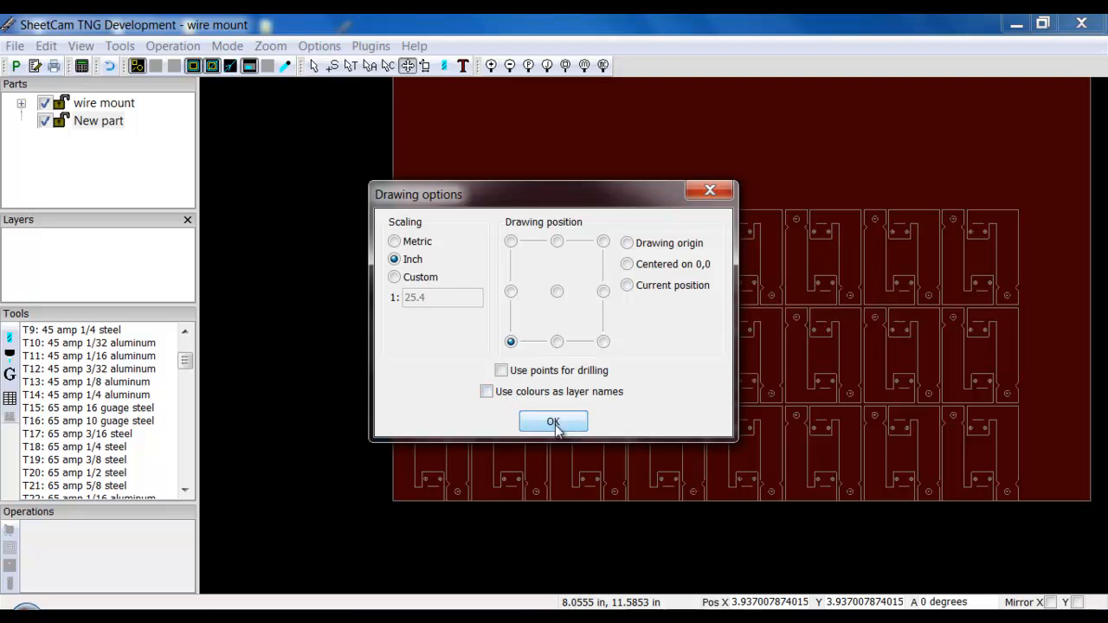
pyautogui.click(554, 422)
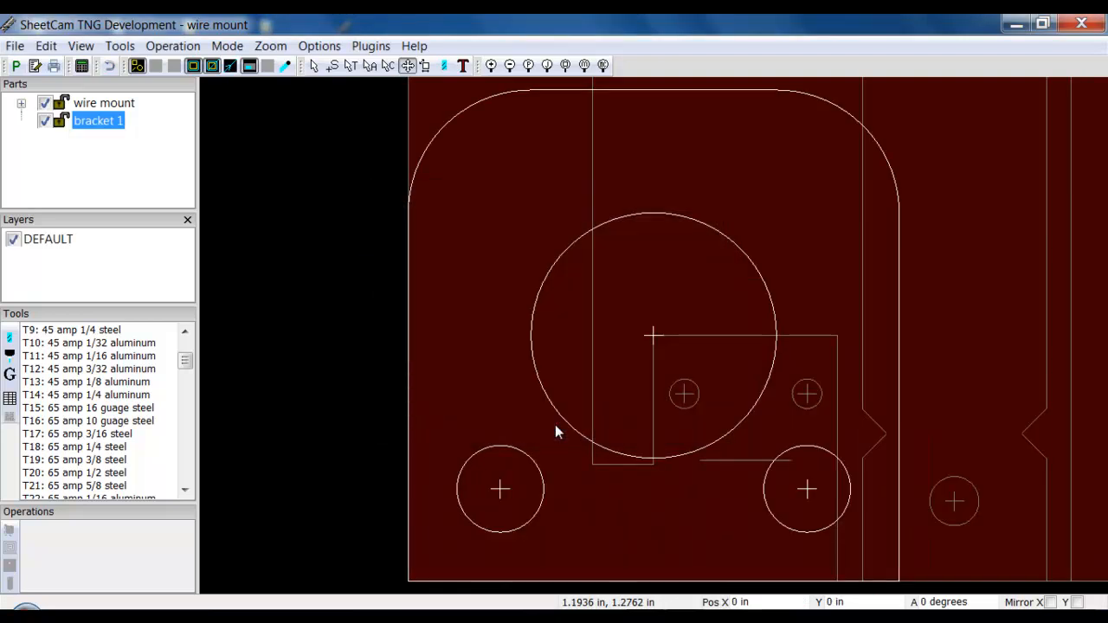
pyautogui.moveTo(663, 314)
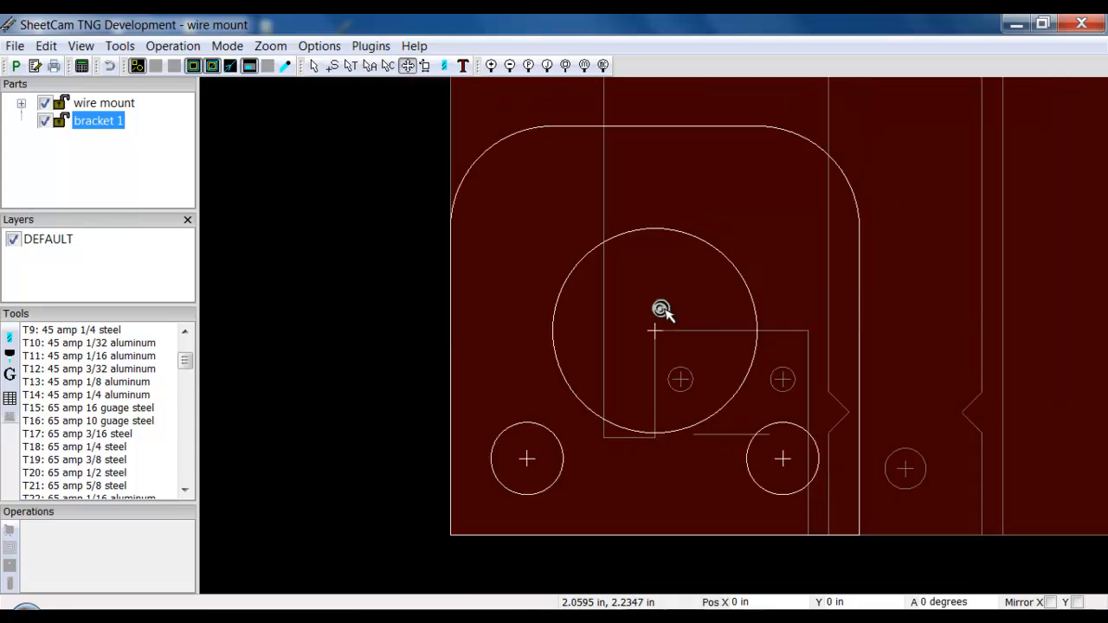
# Pick bracket 1 from the overlapping parts and drag it above the wire mount array
pyautogui.scroll(-3)
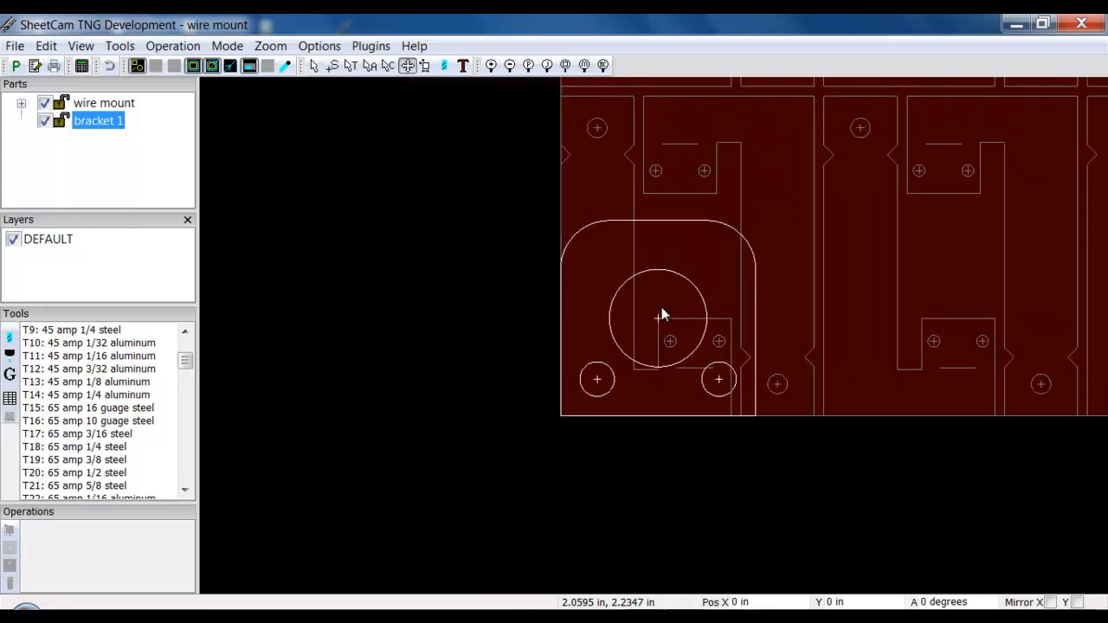
pyautogui.moveTo(661, 239)
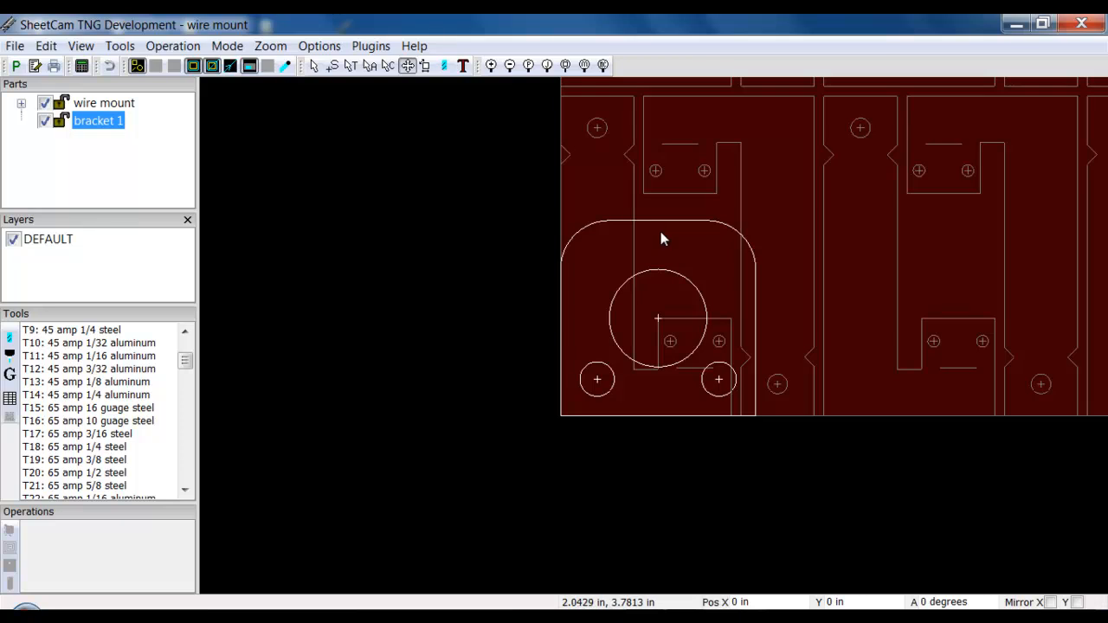
pyautogui.moveTo(413, 84)
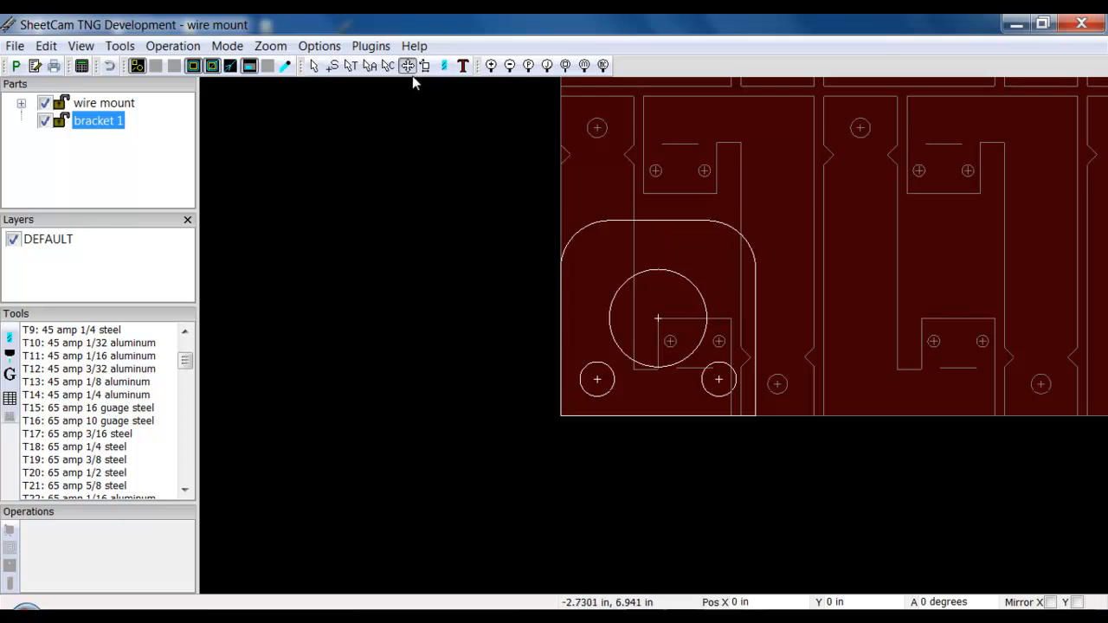
pyautogui.moveTo(709, 253)
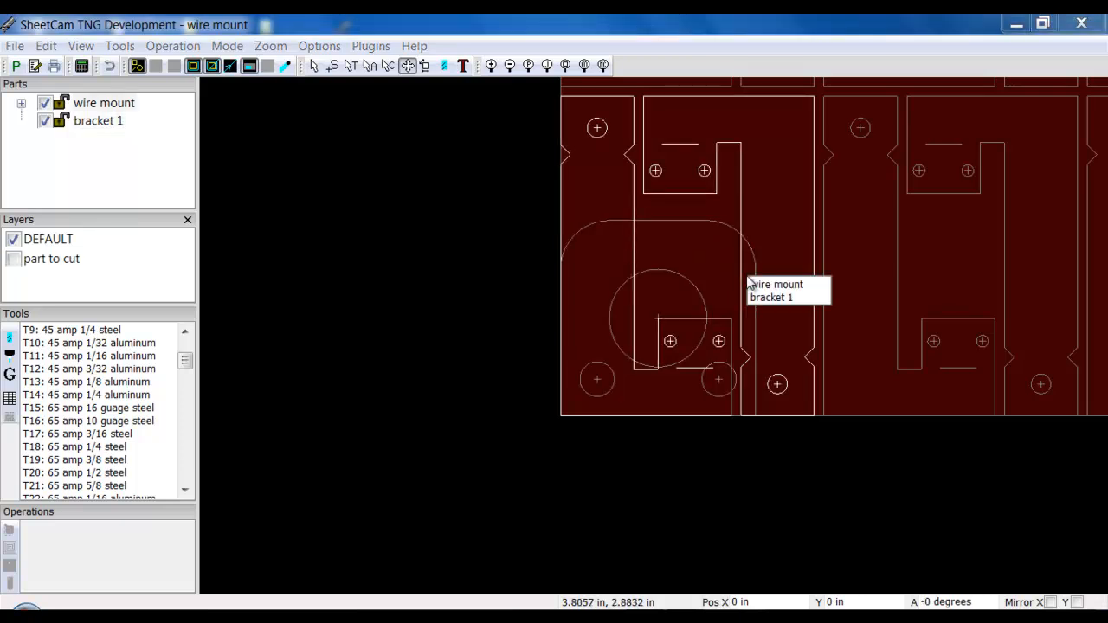
pyautogui.click(770, 298)
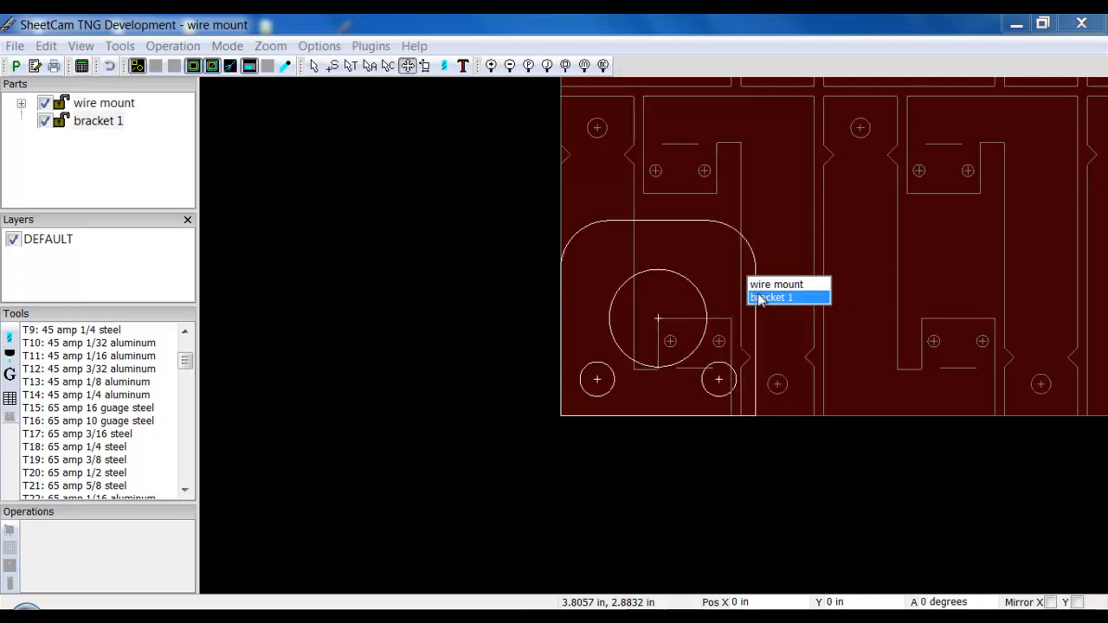
pyautogui.click(775, 284)
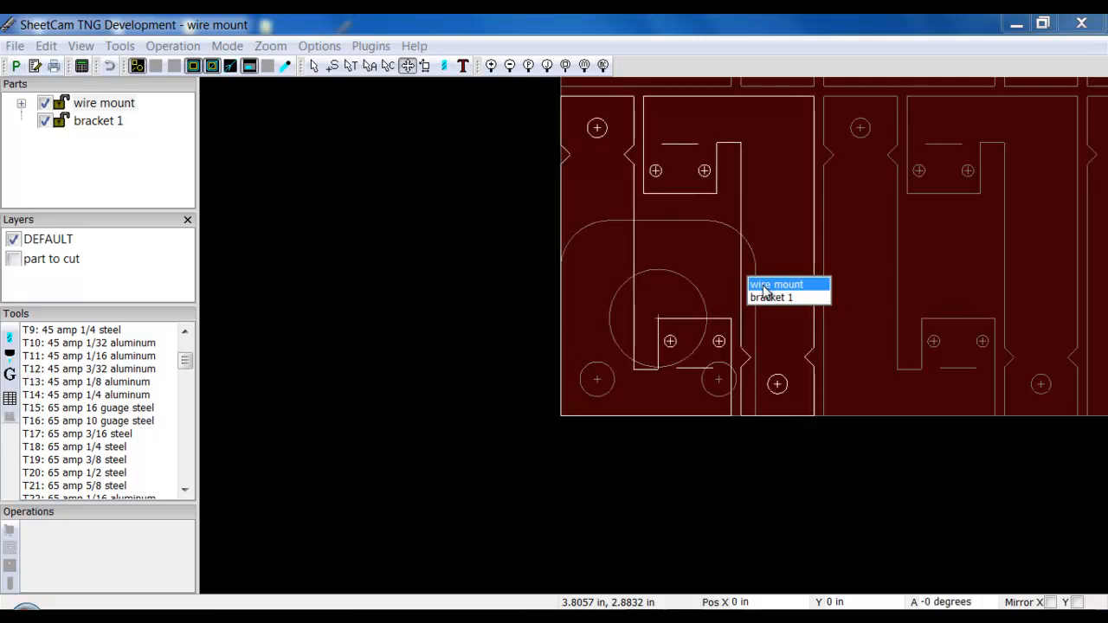
pyautogui.click(772, 297)
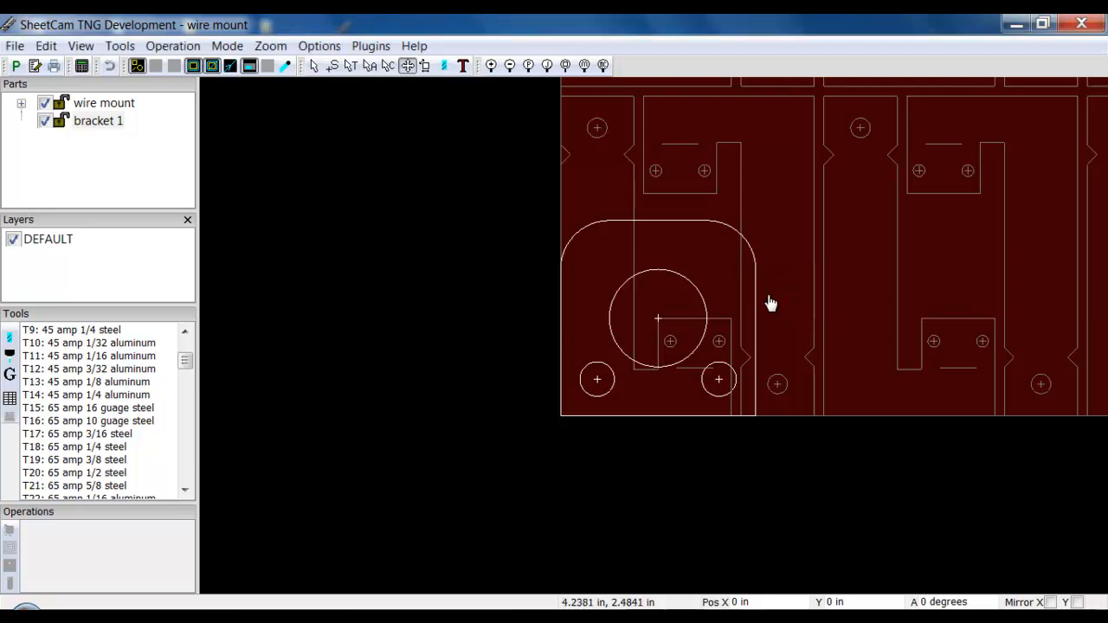
pyautogui.moveTo(770, 303); pyautogui.dragTo(537, 288)
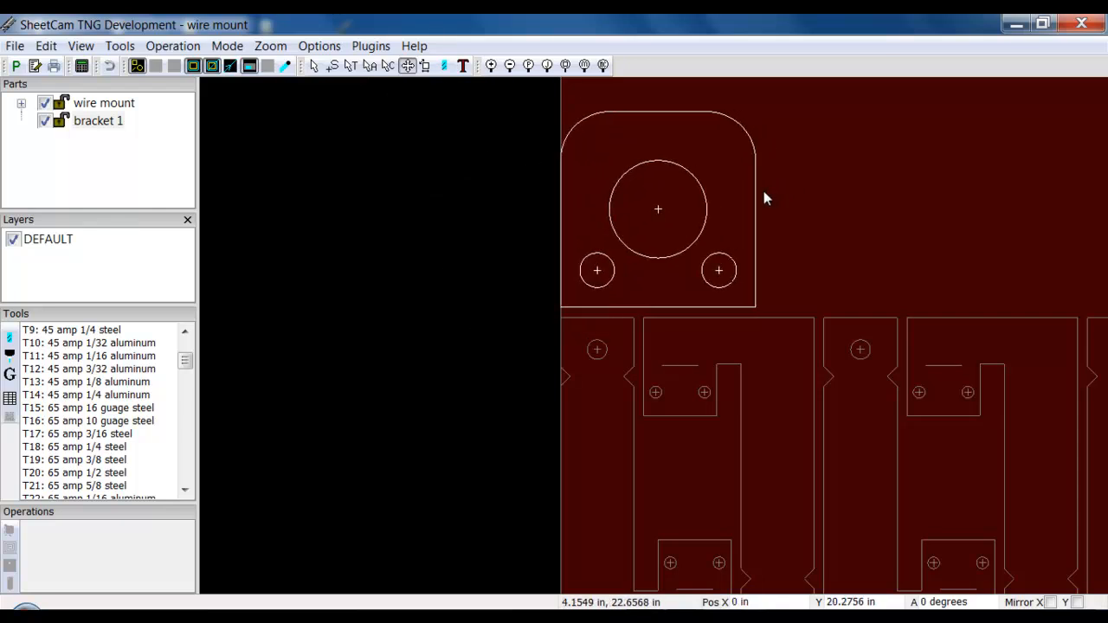
pyautogui.moveTo(796, 232)
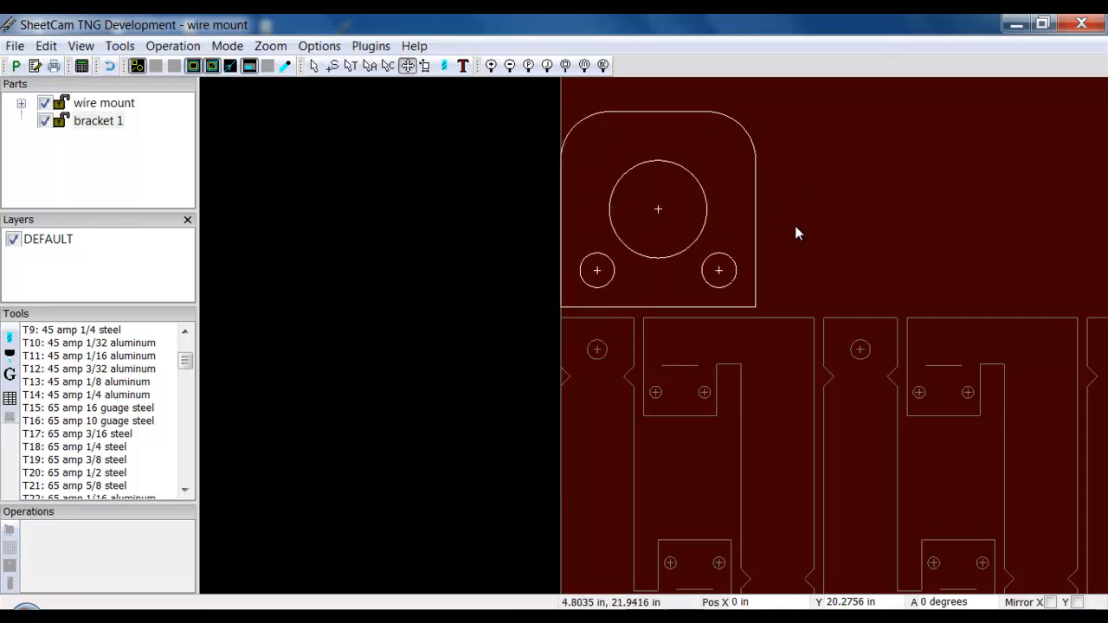
pyautogui.moveTo(788, 211)
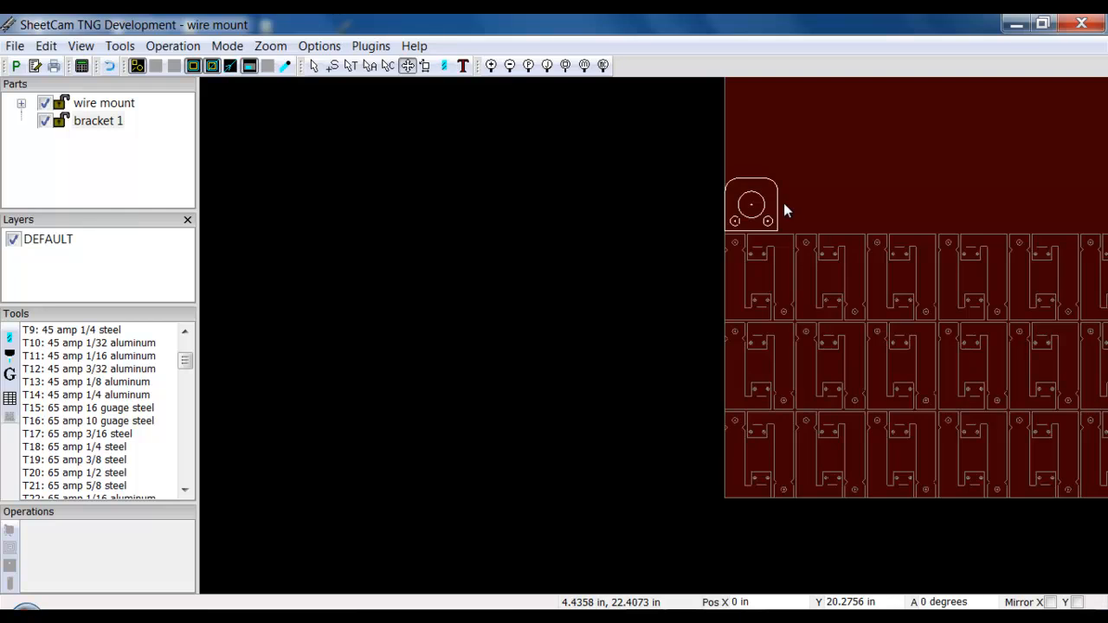
pyautogui.moveTo(760, 215)
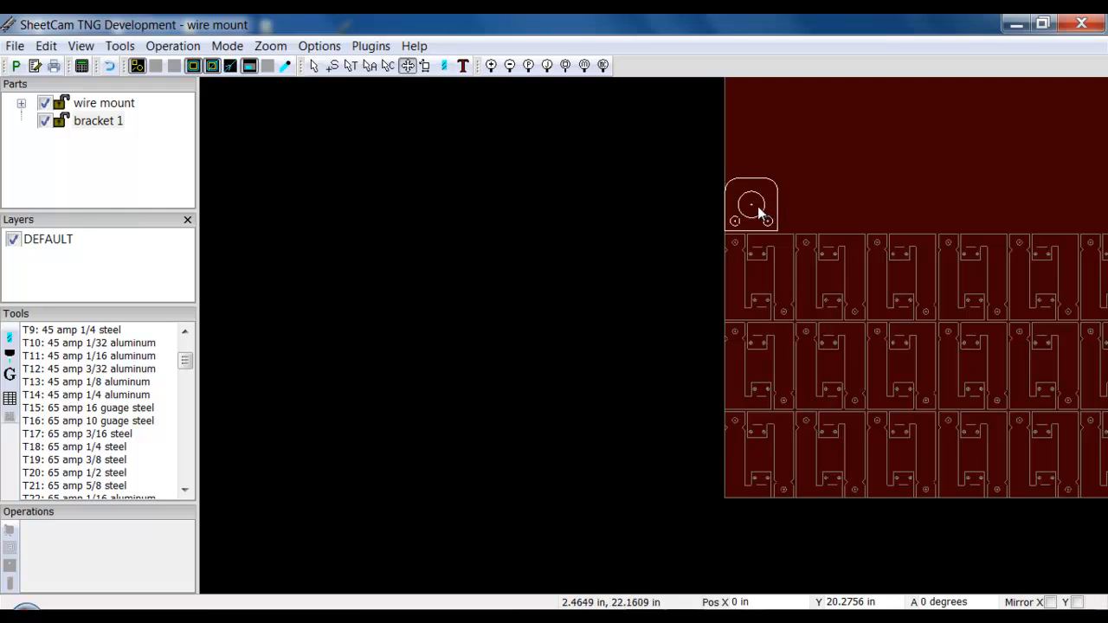
pyautogui.moveTo(788, 187)
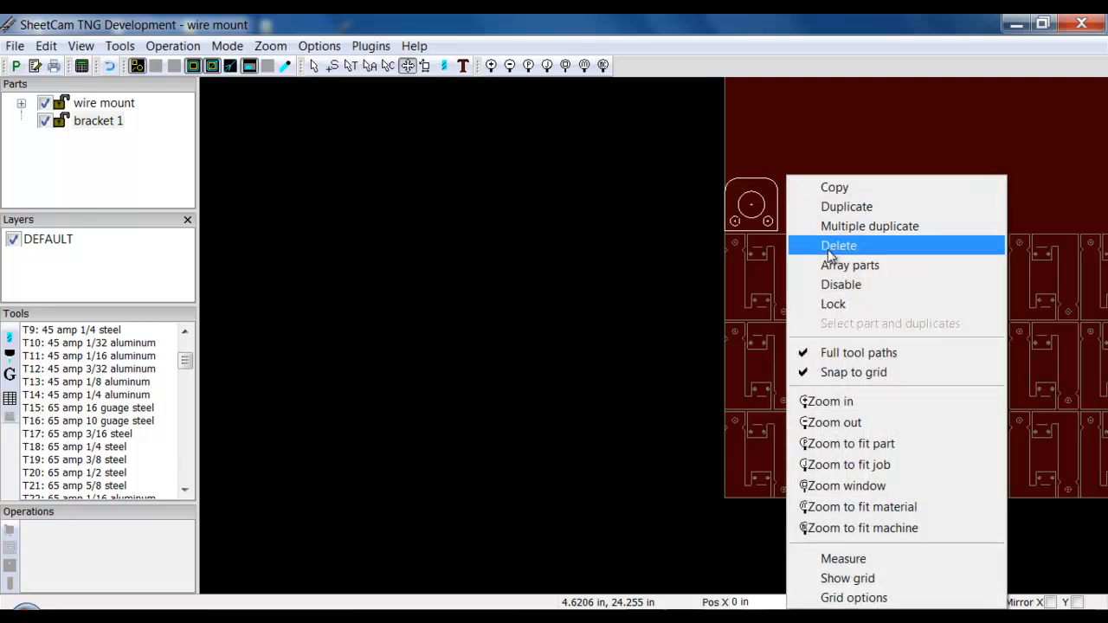
# Array the bracket with Fit to material, giving an 11 by 2 grid
pyautogui.click(850, 264)
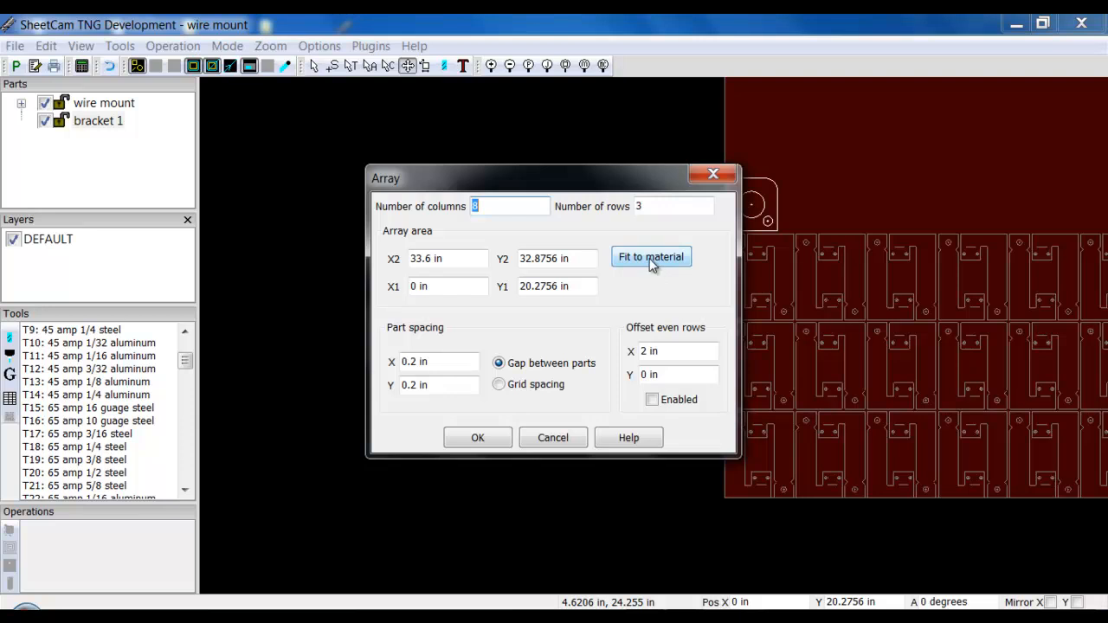
pyautogui.moveTo(748, 232)
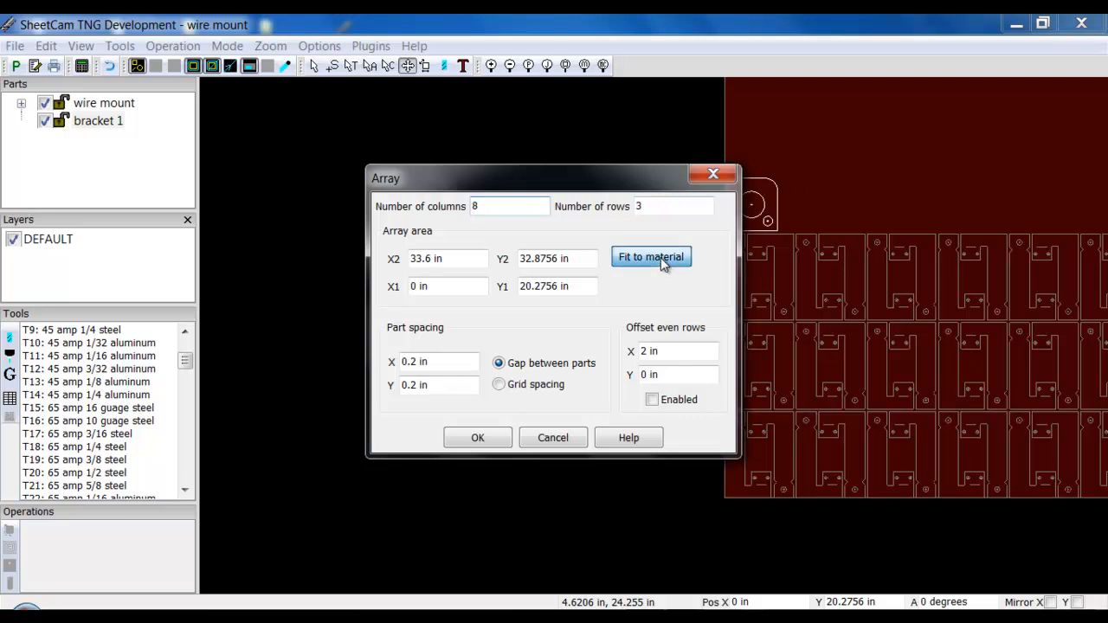
pyautogui.click(651, 256)
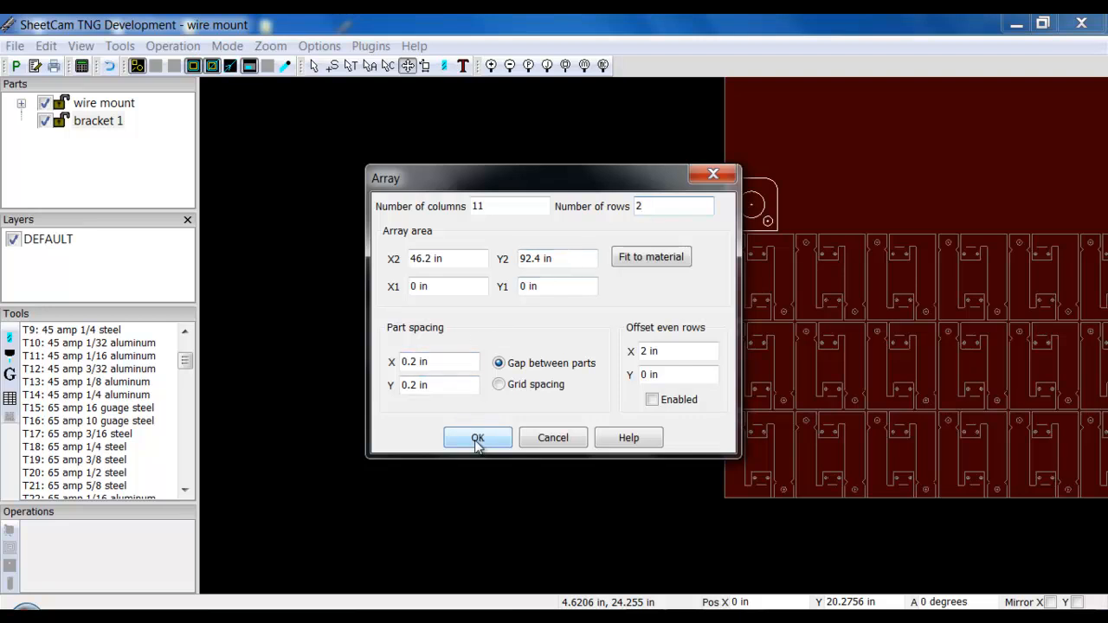
pyautogui.click(478, 436)
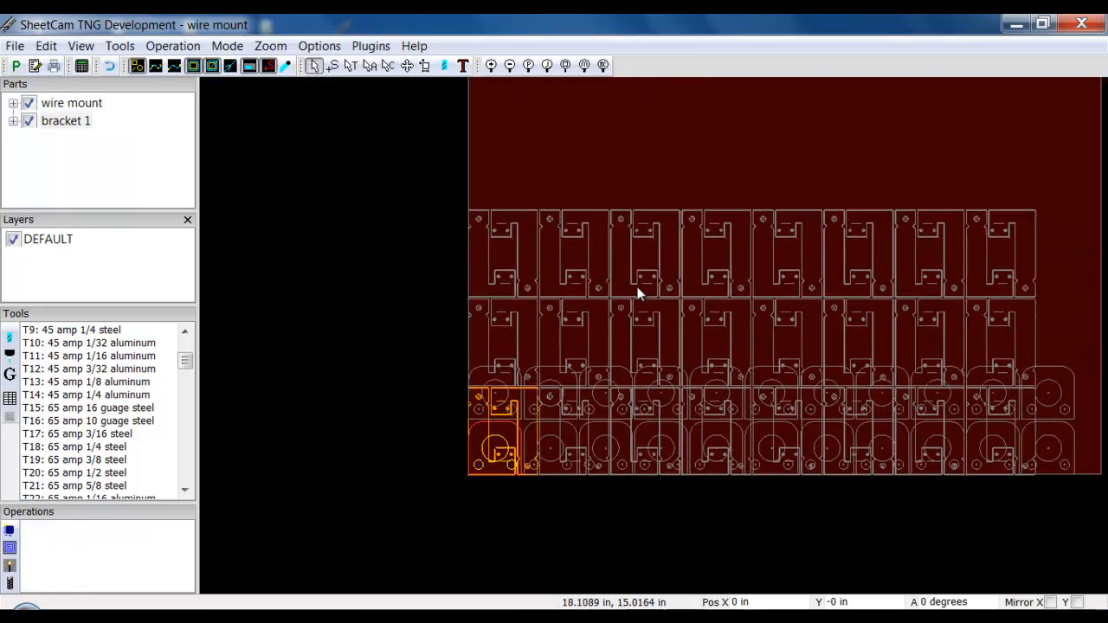
# Zoom out to view the bracket copies overlapping the lower wire mounts
pyautogui.scroll(-3)
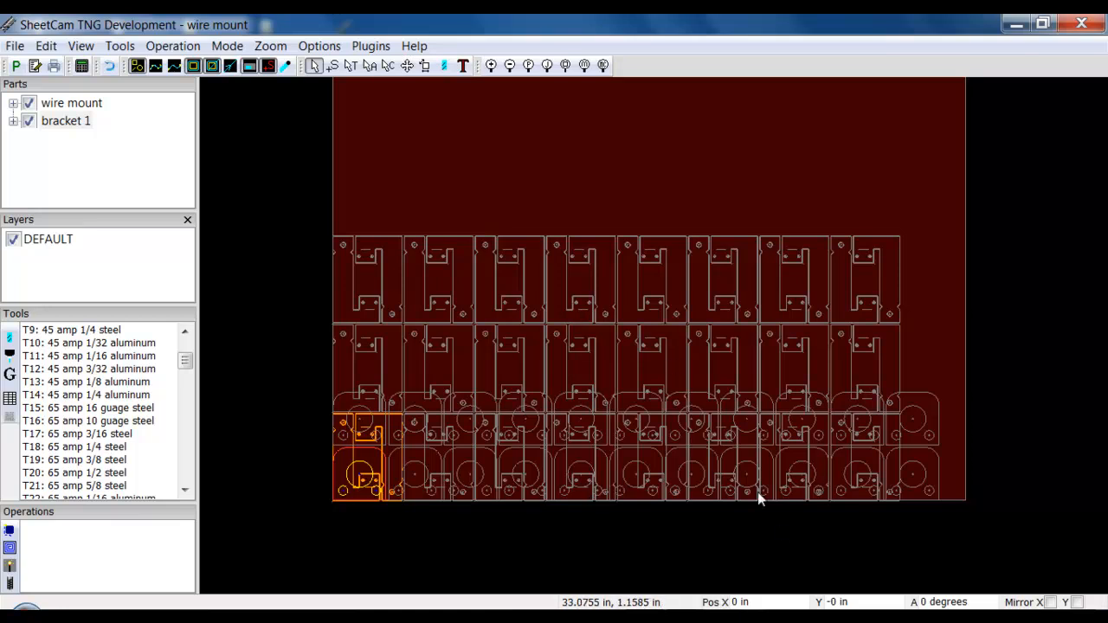
pyautogui.moveTo(386, 523)
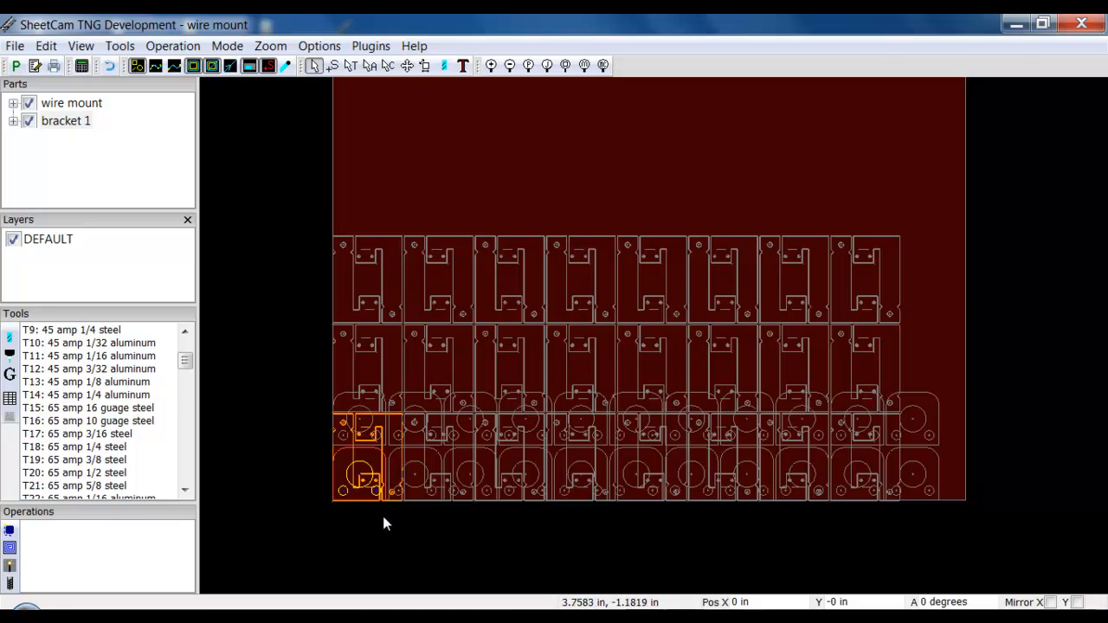
pyautogui.moveTo(437, 89)
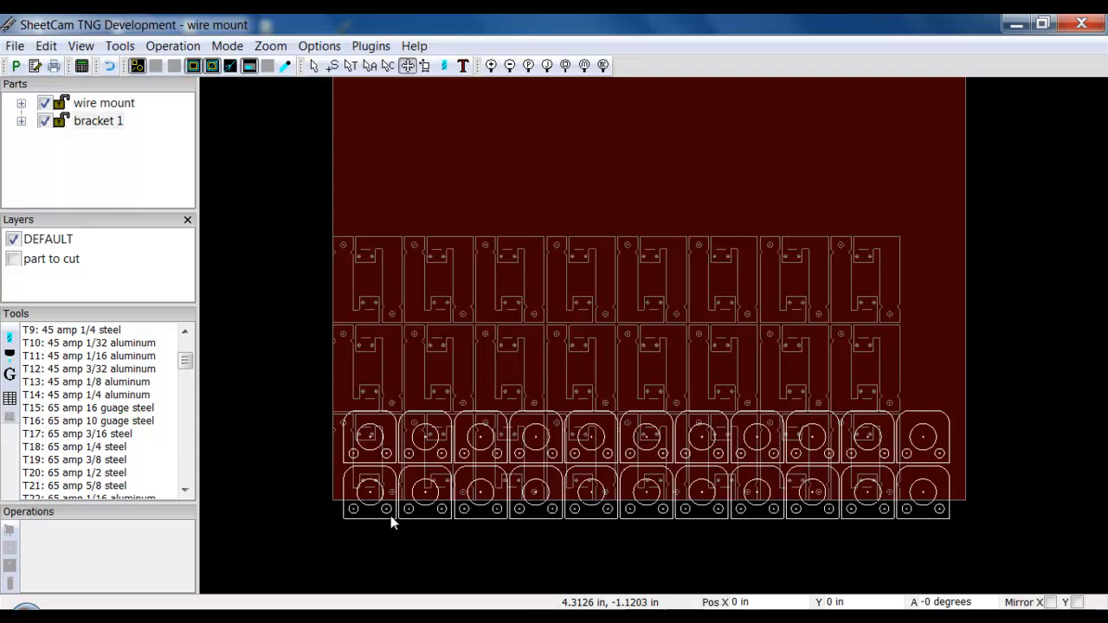
pyautogui.moveTo(399, 526)
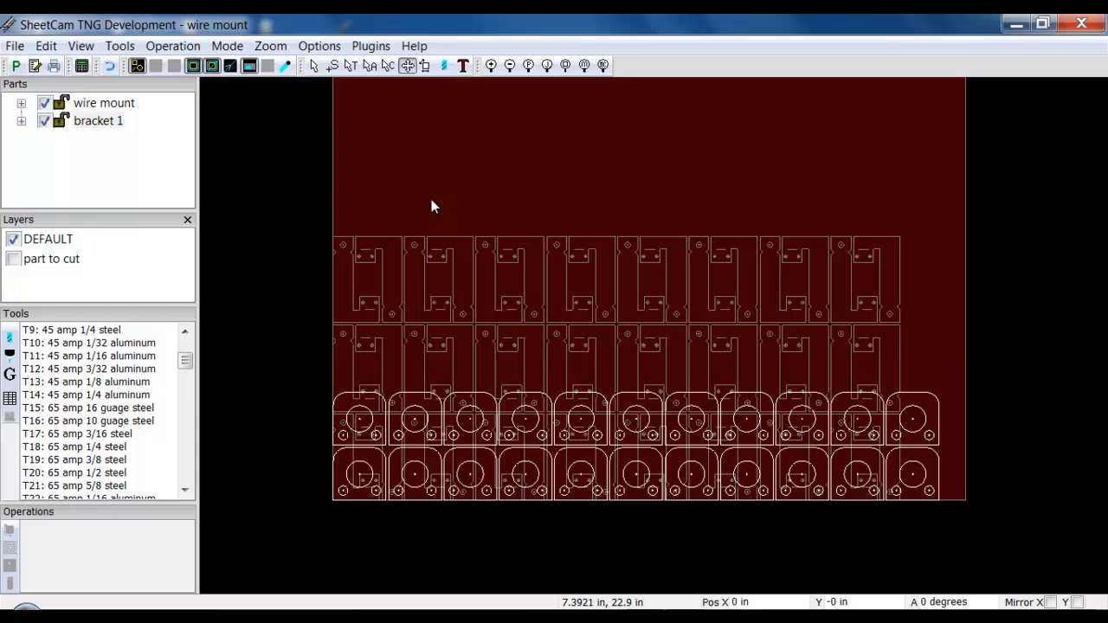
pyautogui.moveTo(421, 161)
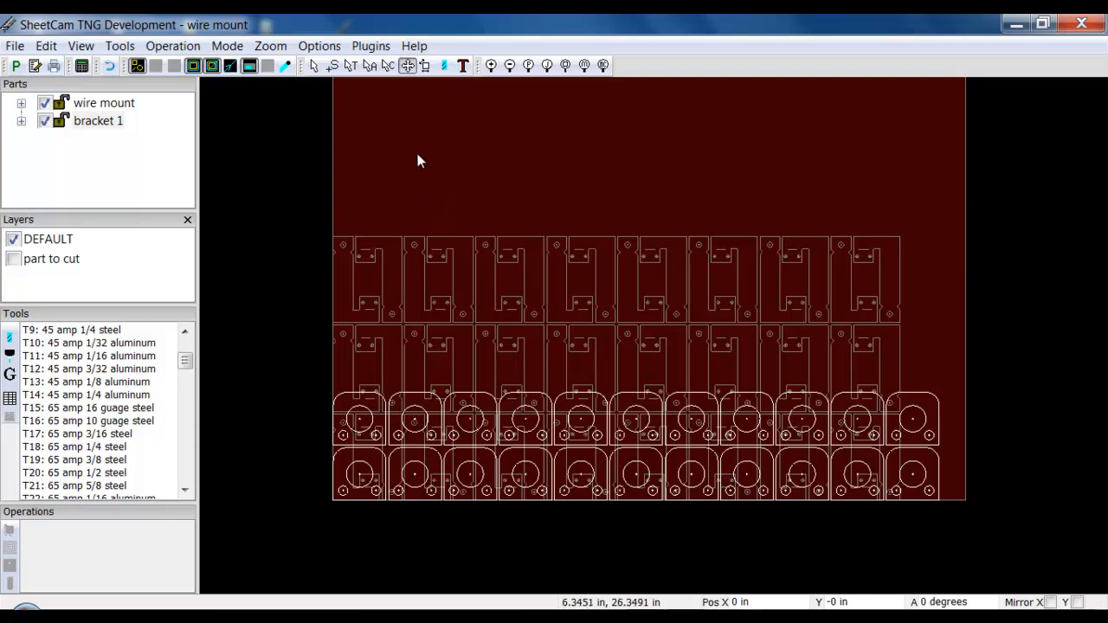
pyautogui.moveTo(425, 84)
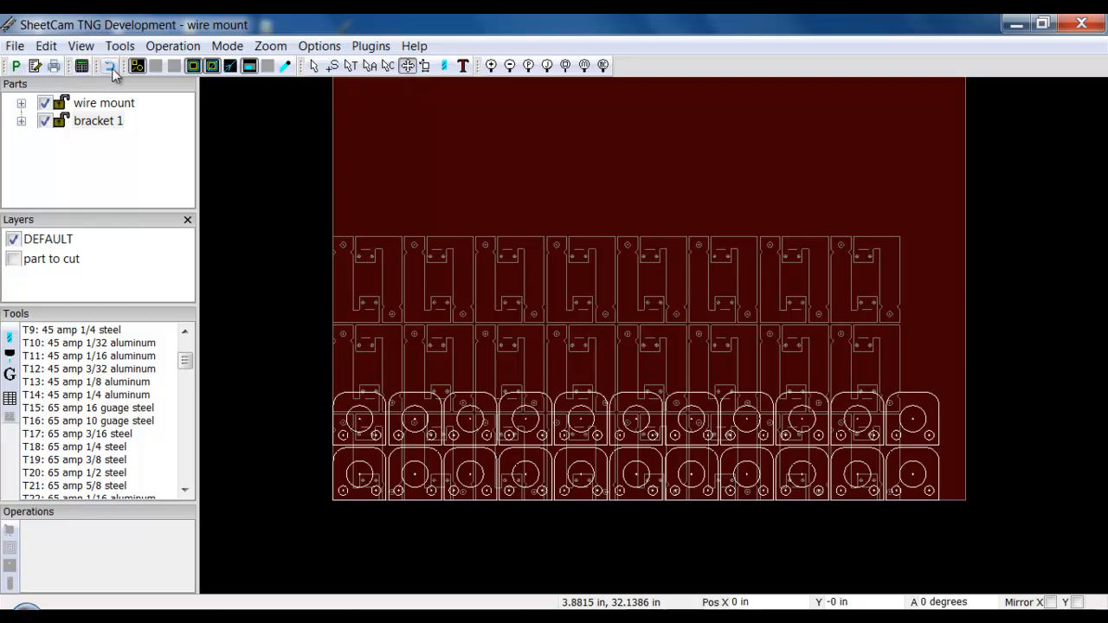
# Undo the overlapping array and re-array the bracket 11 by 2 above the wire mounts
pyautogui.click(110, 66)
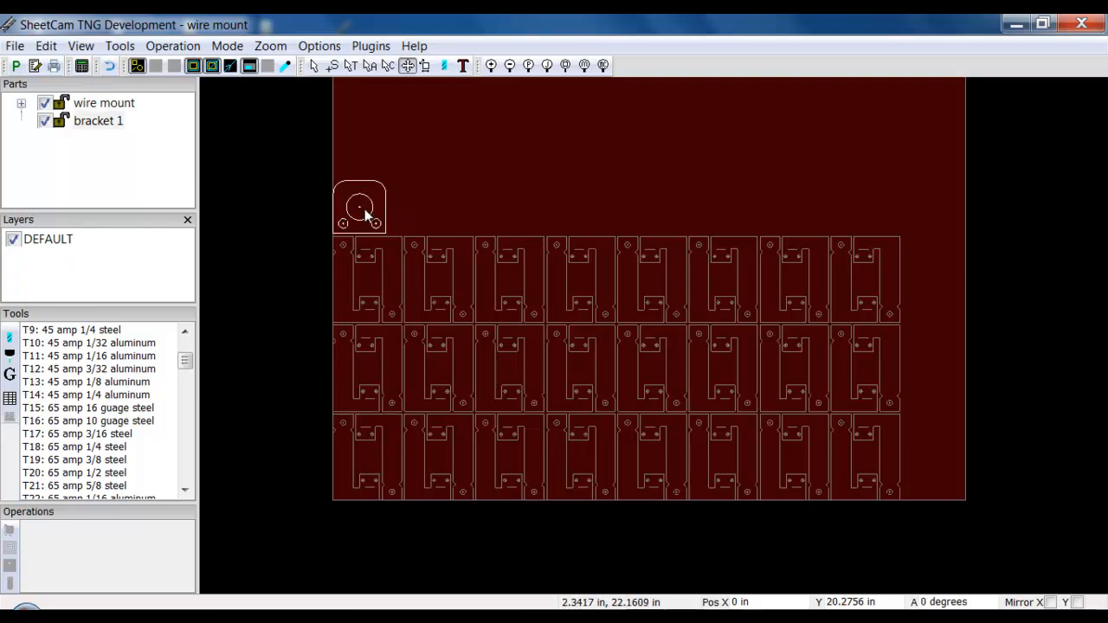
pyautogui.rightClick(361, 206)
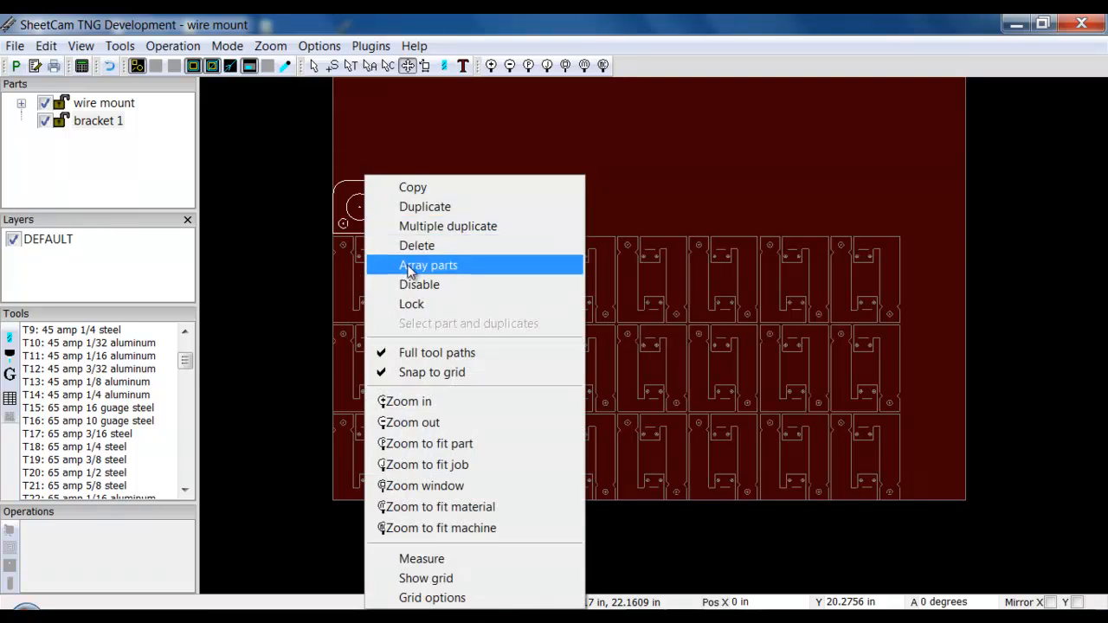
pyautogui.click(427, 265)
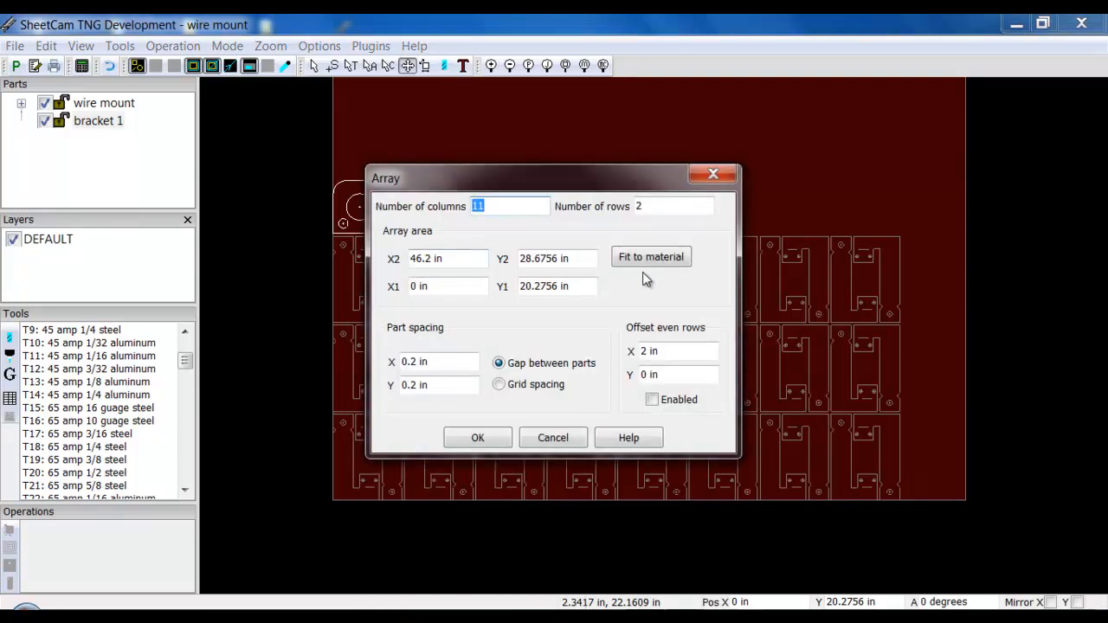
pyautogui.moveTo(649, 227)
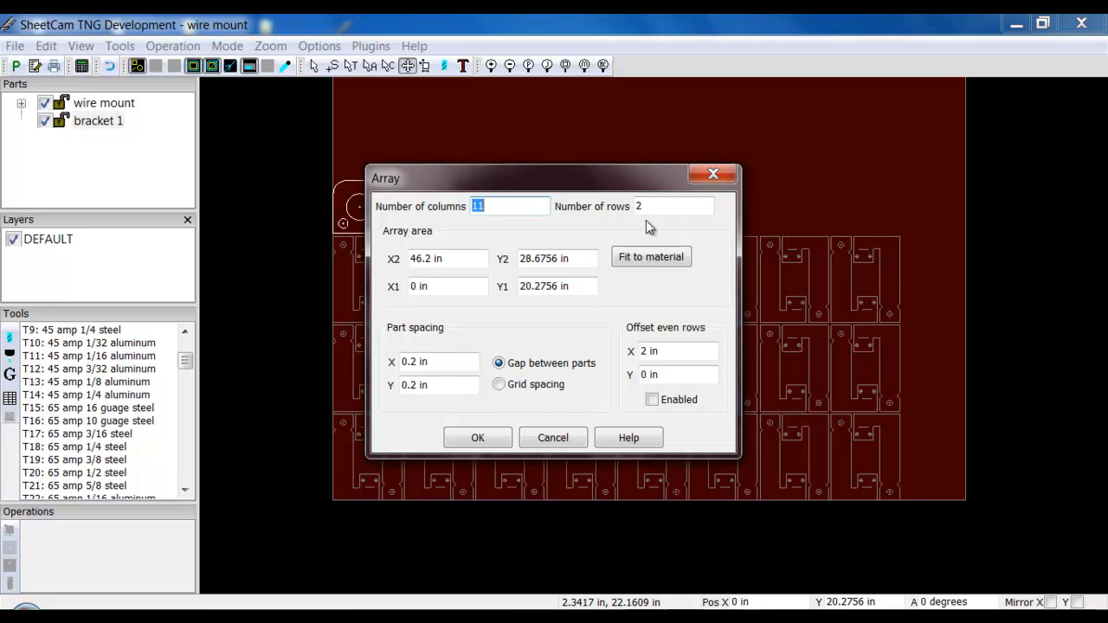
pyautogui.click(477, 436)
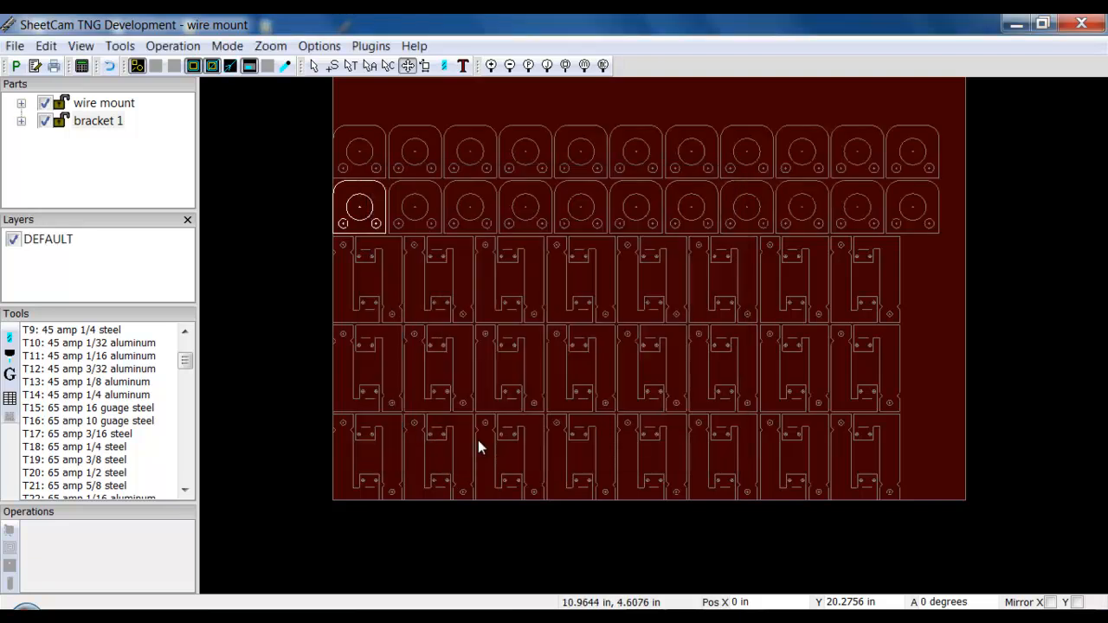
pyautogui.moveTo(1044, 374)
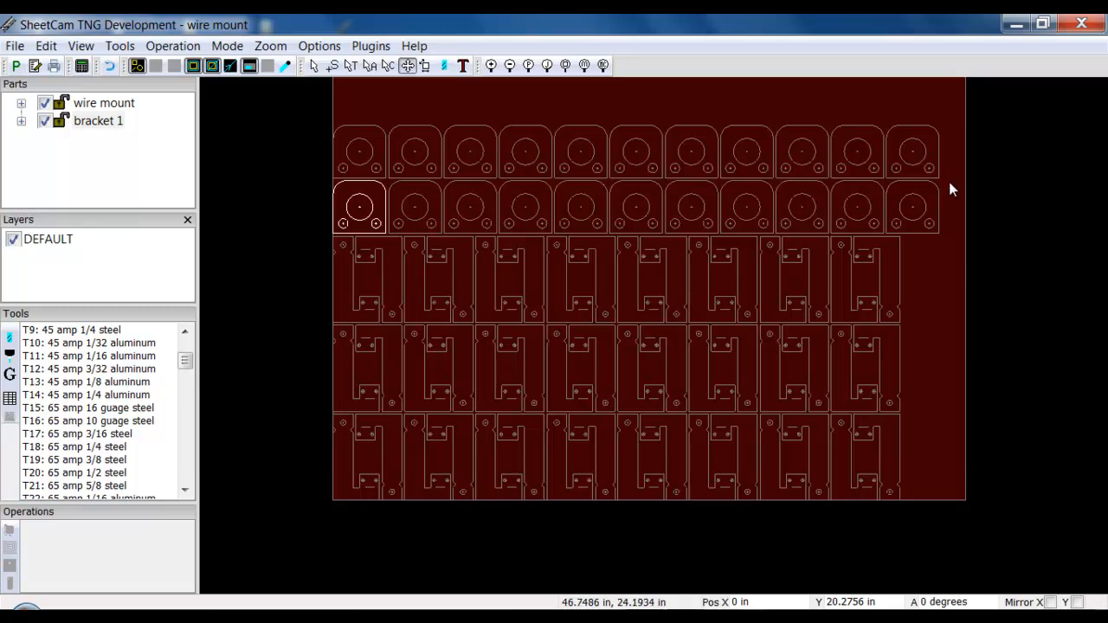
pyautogui.moveTo(804, 118)
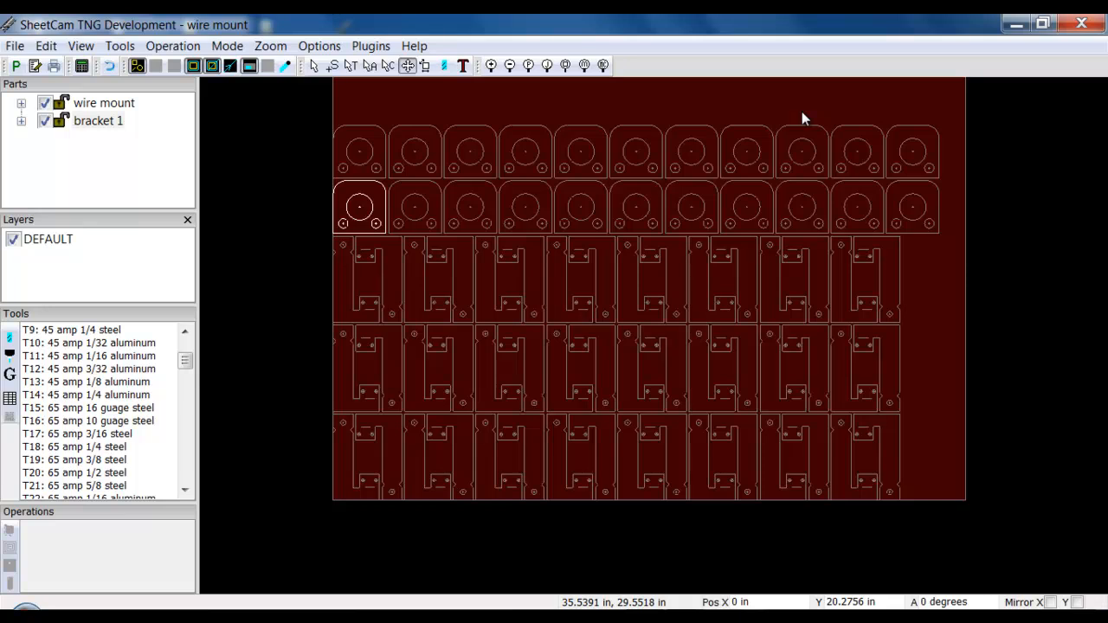
pyautogui.moveTo(668, 115)
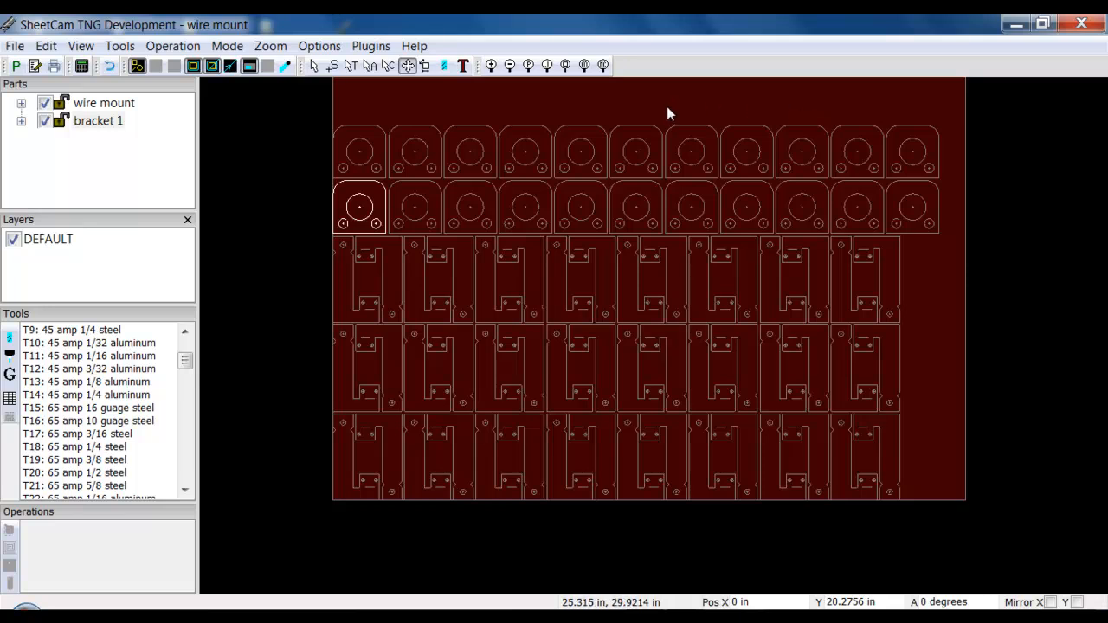
pyautogui.moveTo(363, 216)
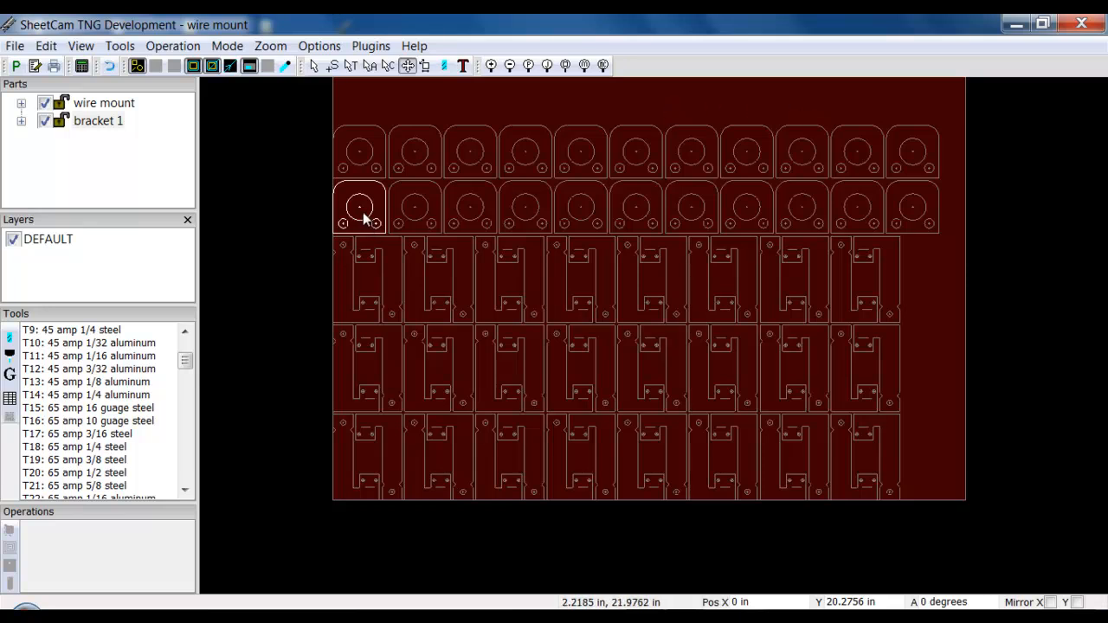
# Duplicate the bracket into a column of copies down the sheet's right edge
pyautogui.rightClick(360, 208)
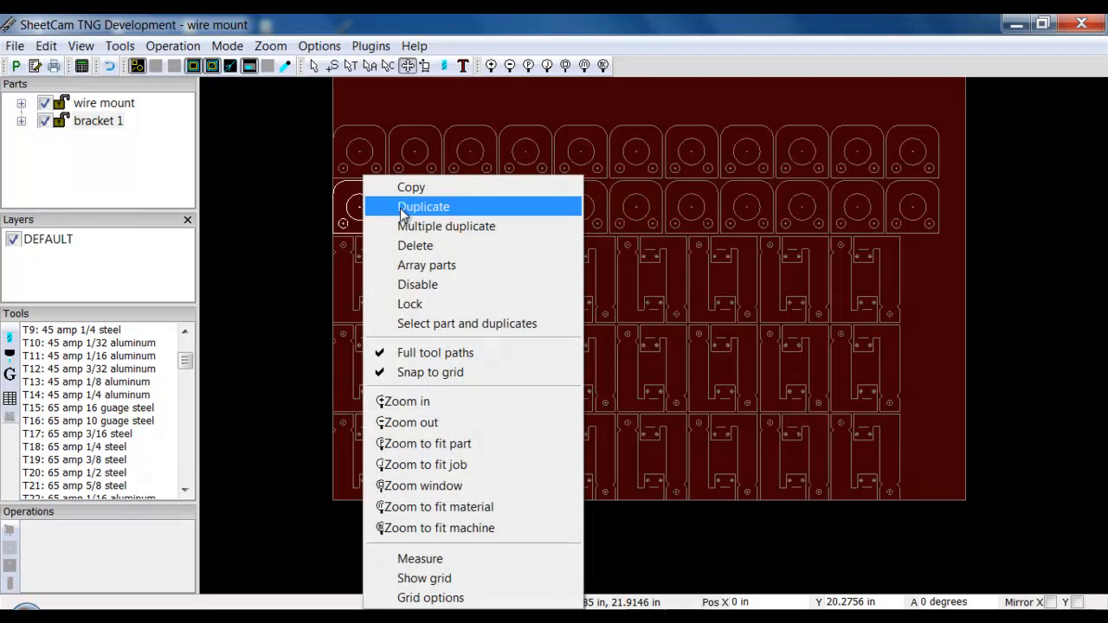
pyautogui.click(423, 206)
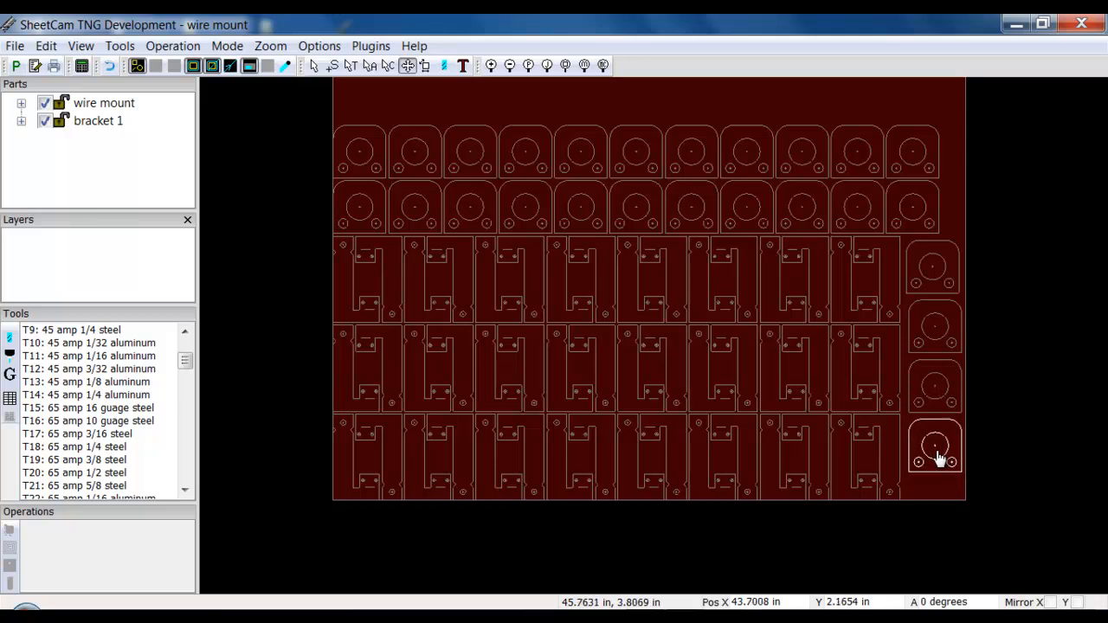
pyautogui.rightClick(935, 454)
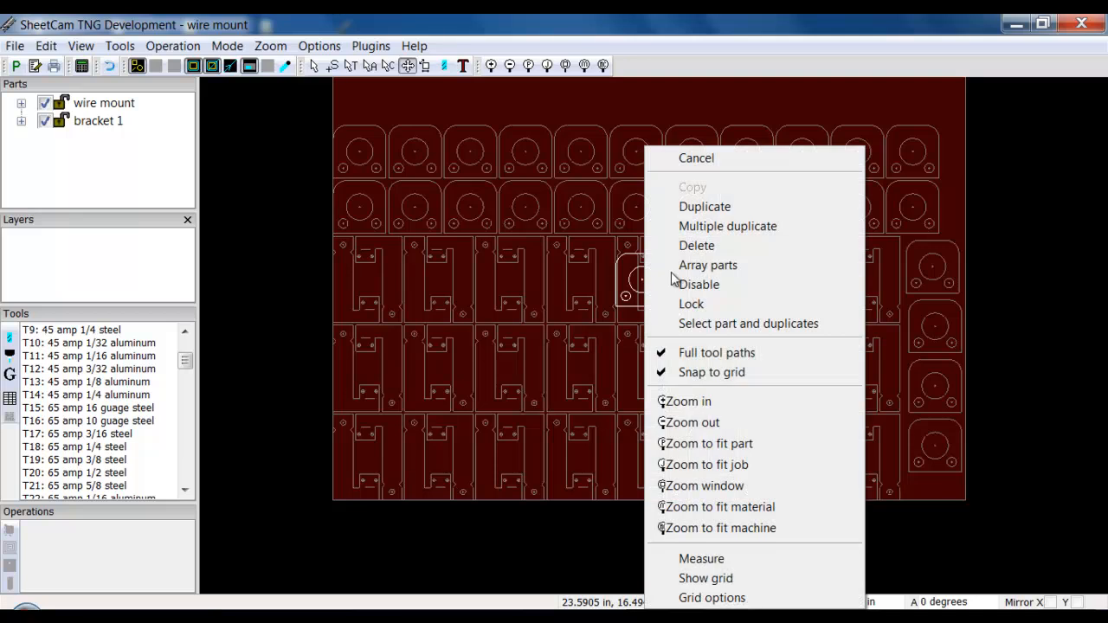
# Cancel duplicating to stop placing further bracket copies
pyautogui.click(696, 157)
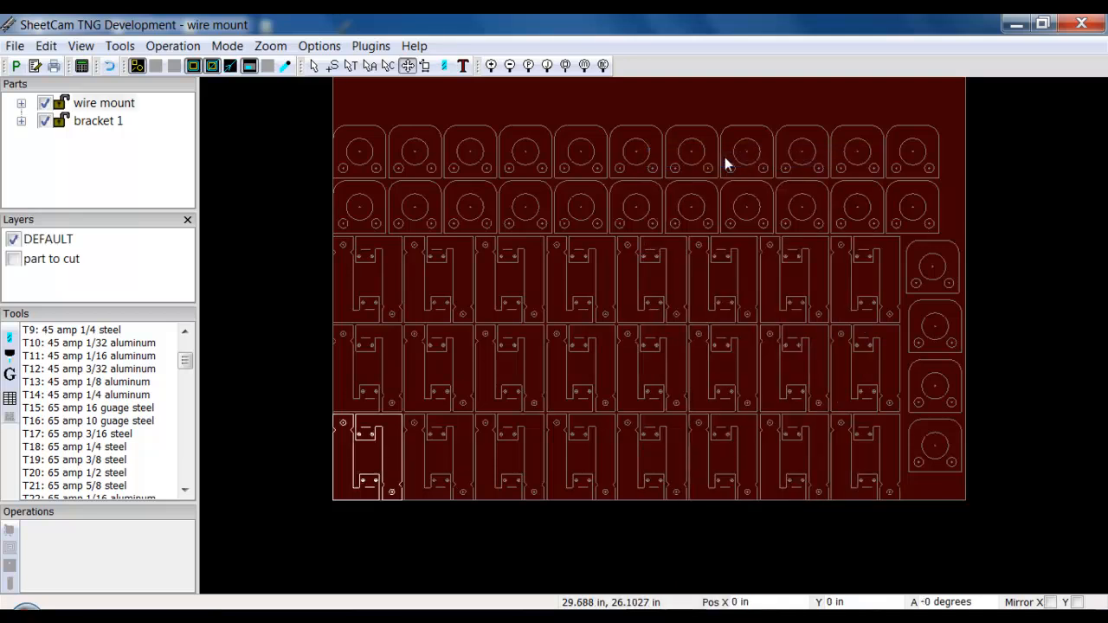
pyautogui.moveTo(291, 333)
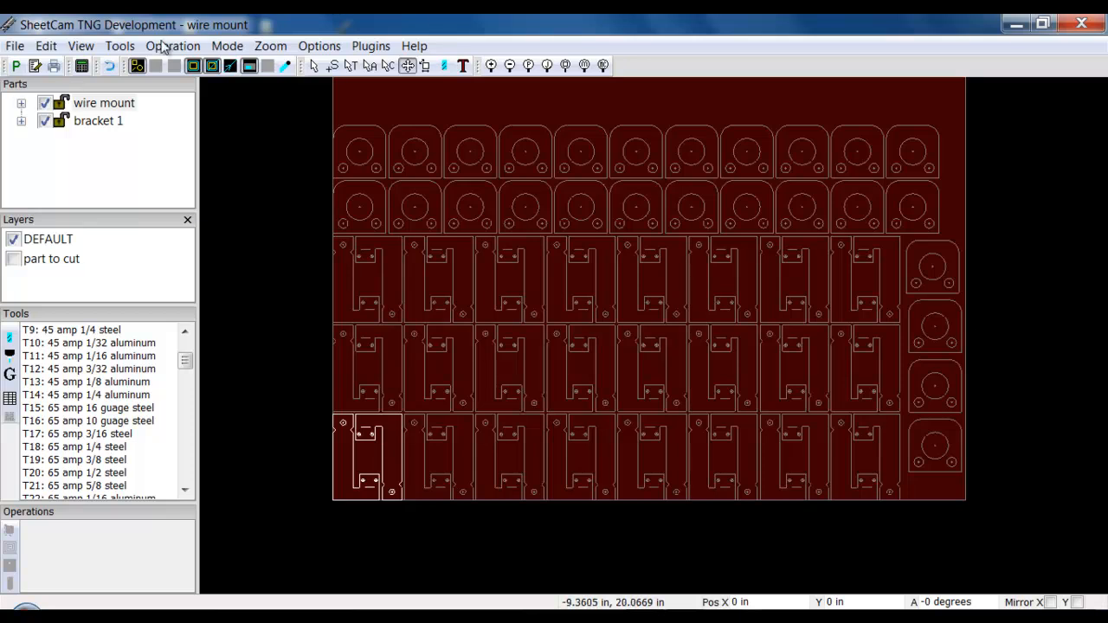
pyautogui.moveTo(724, 338)
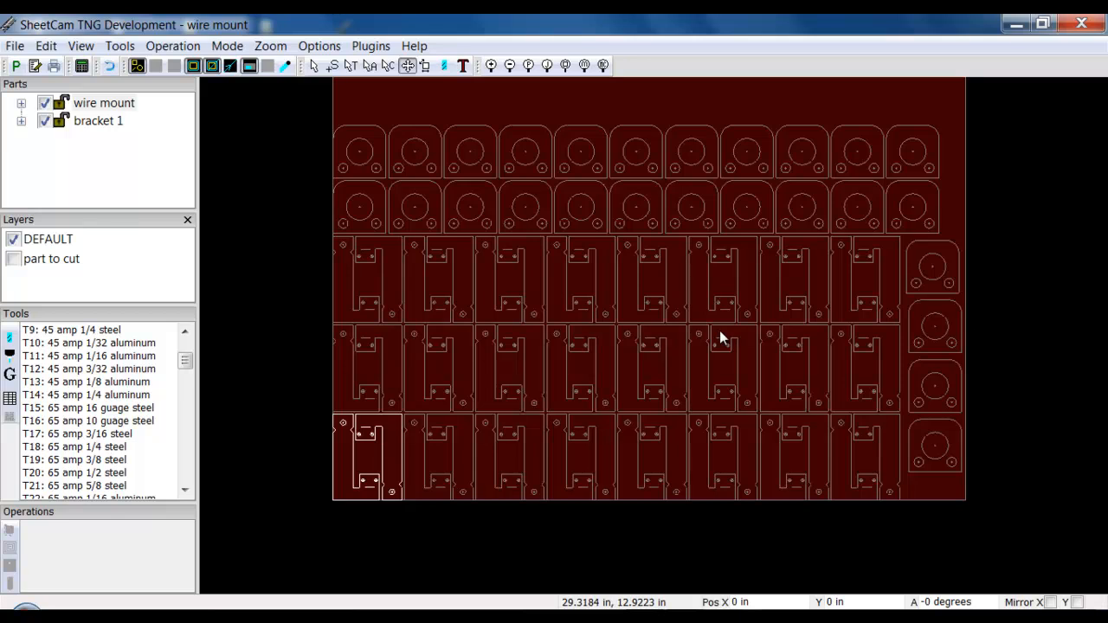
pyautogui.moveTo(354, 73)
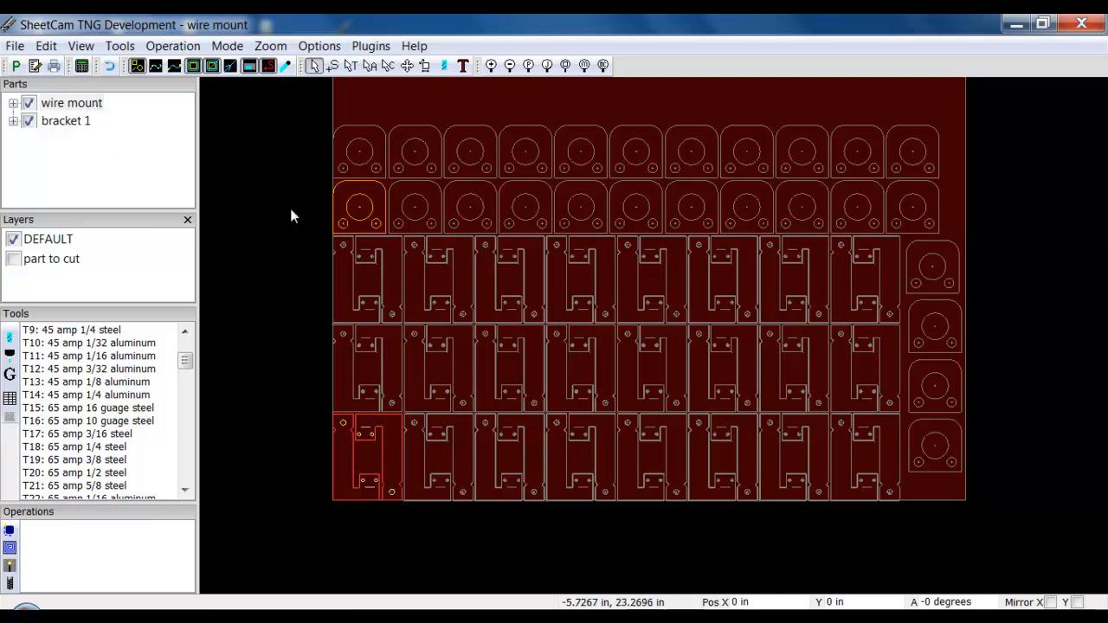
pyautogui.moveTo(367, 218)
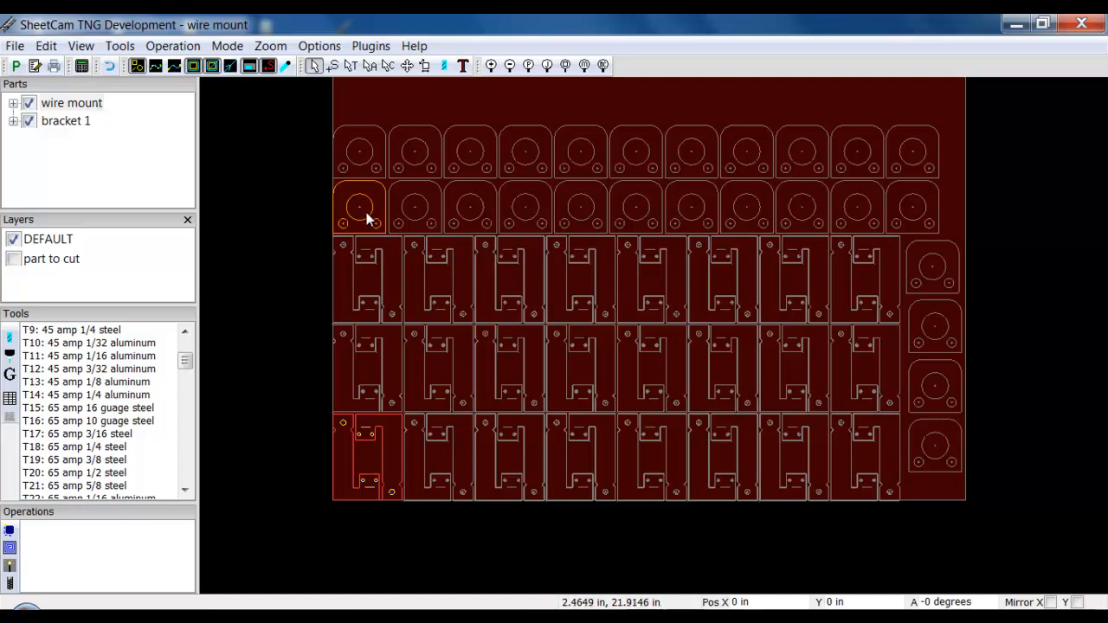
pyautogui.moveTo(360, 450)
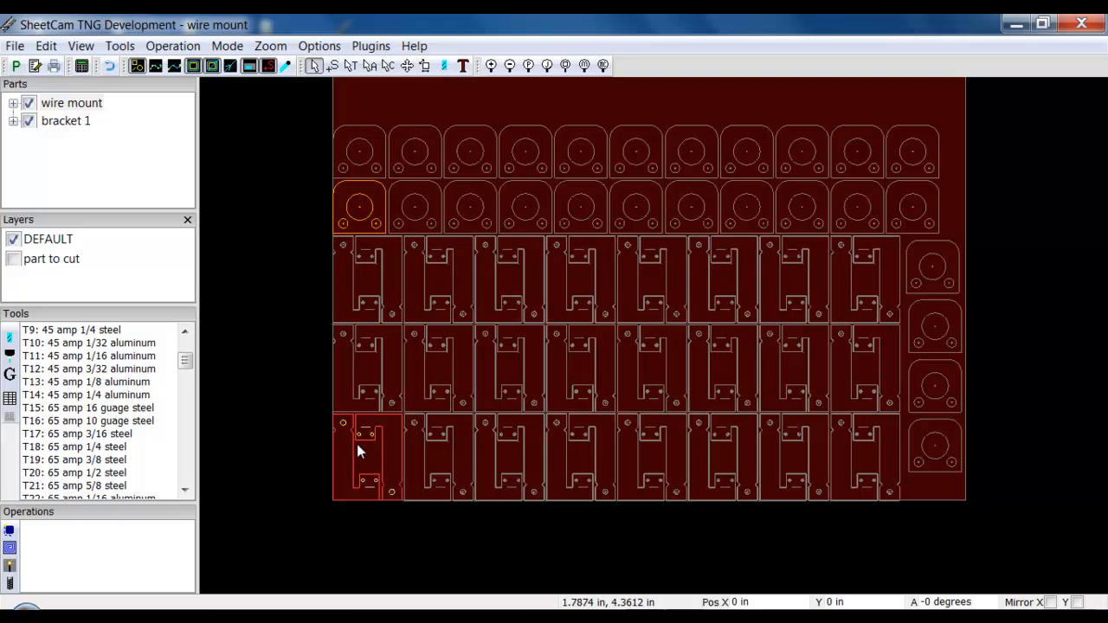
pyautogui.moveTo(385, 450)
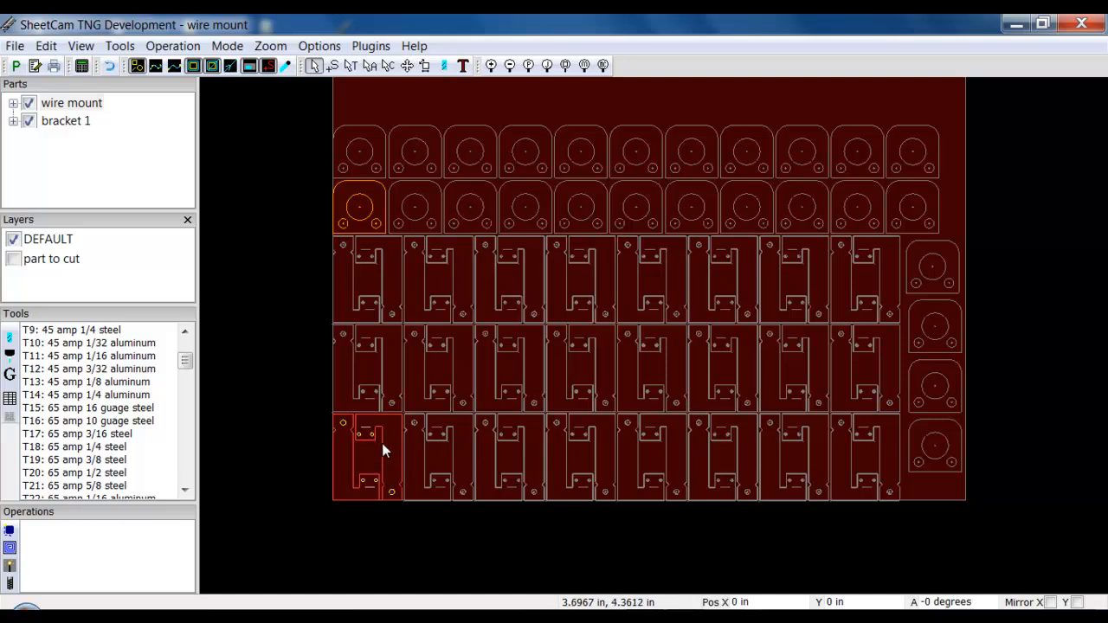
pyautogui.moveTo(87, 108)
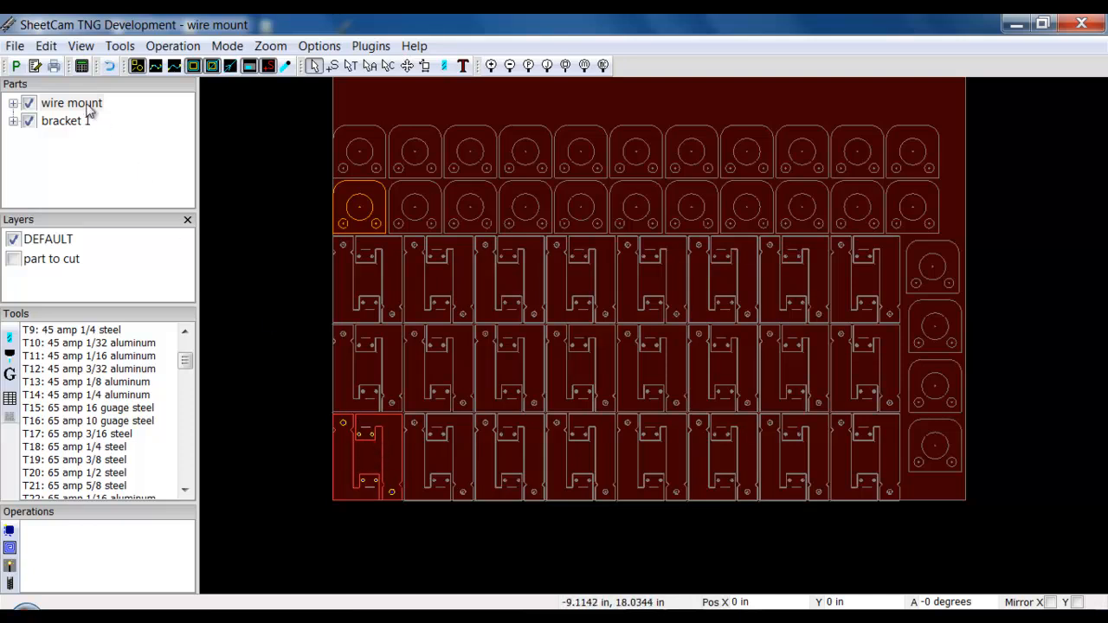
# Select the wire mount part in the Parts panel for the cutting operation
pyautogui.click(66, 121)
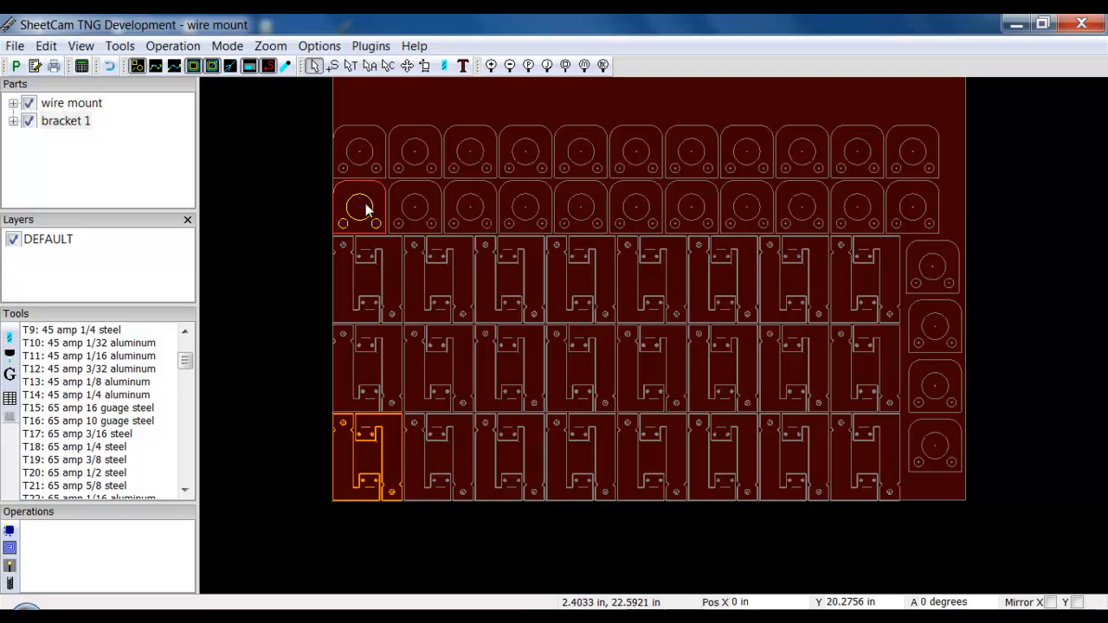
pyautogui.moveTo(372, 468)
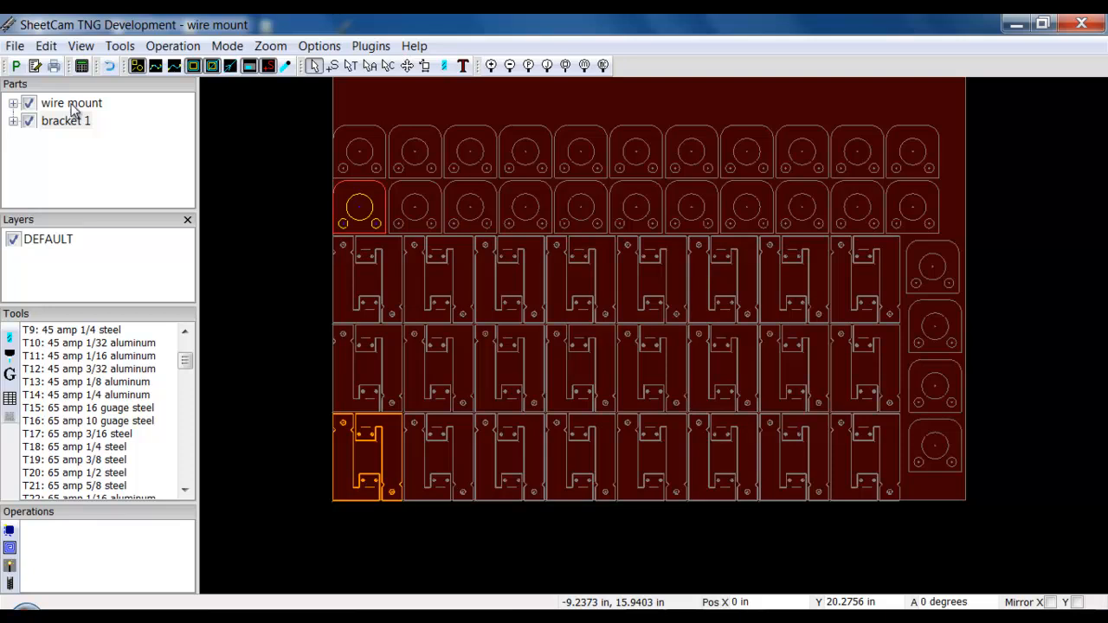
pyautogui.click(73, 104)
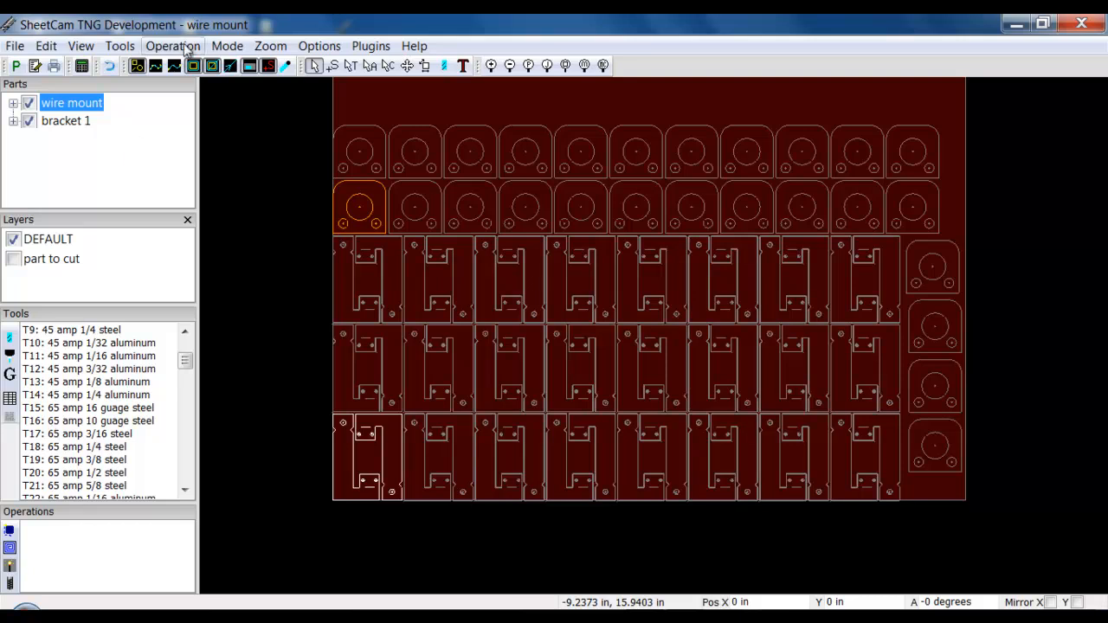
# Add an Outside Offset jet cutting operation using tool T18, 65 amp 1/4 steel, to wire mount
pyautogui.click(173, 45)
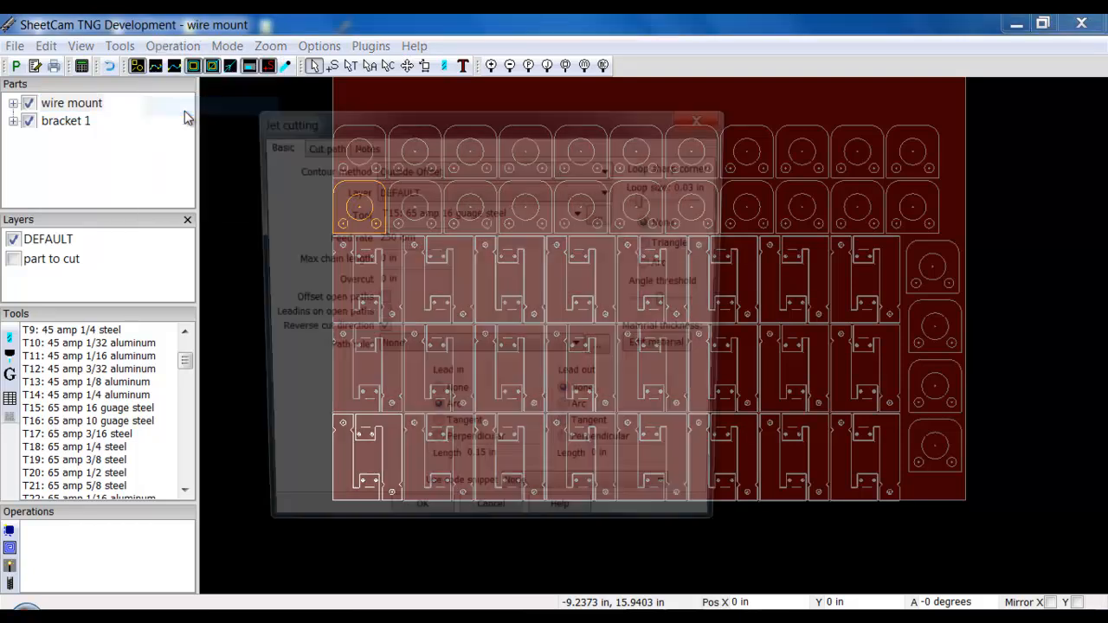
pyautogui.click(582, 215)
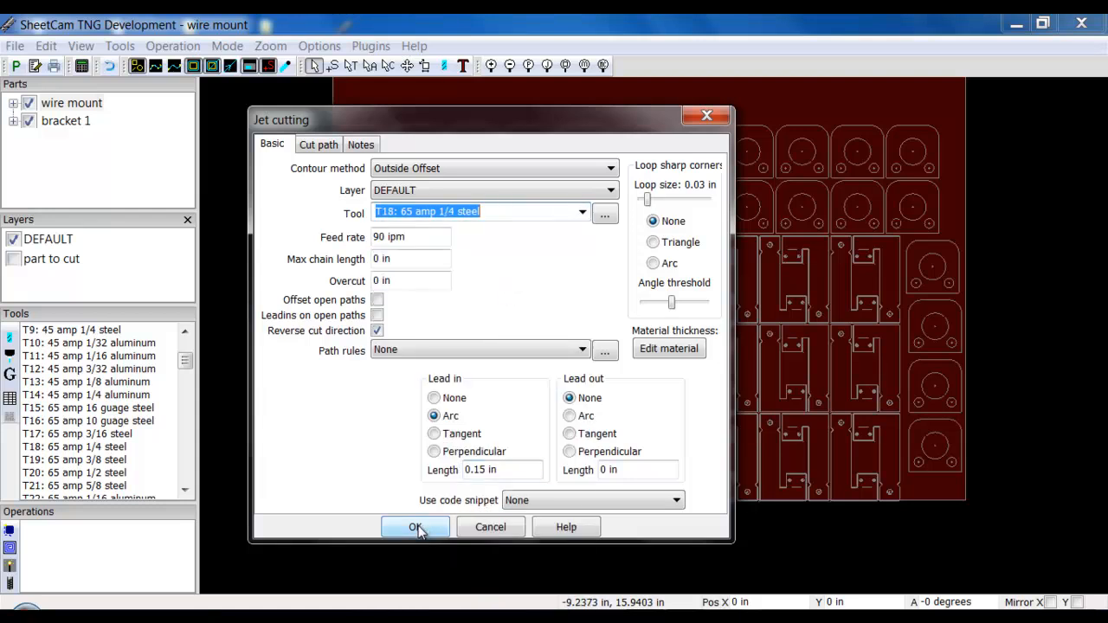
pyautogui.click(416, 526)
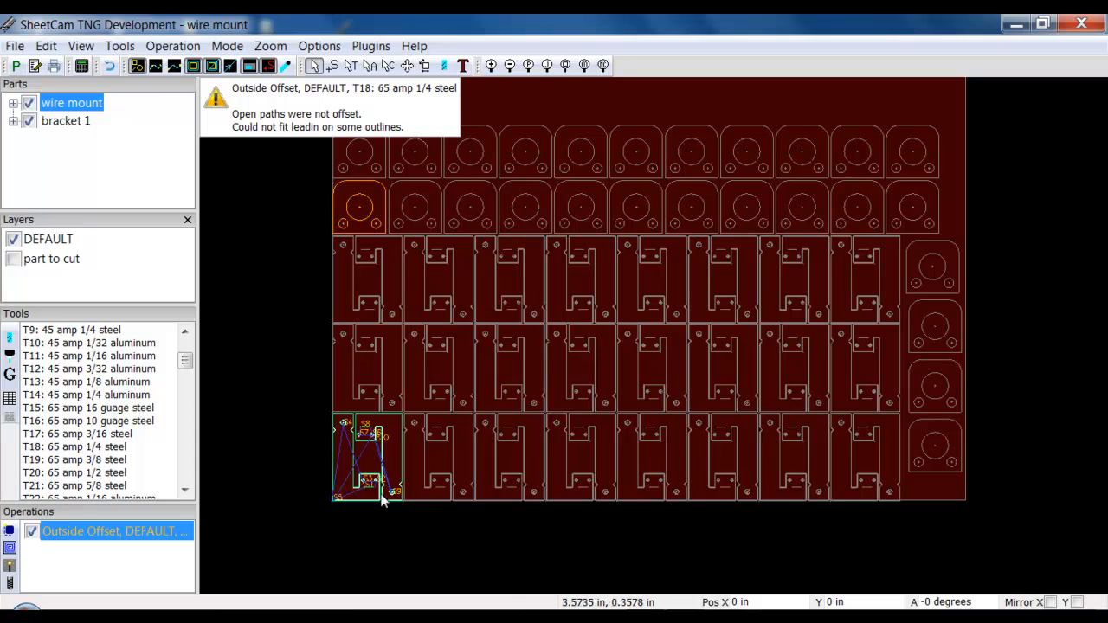
pyautogui.moveTo(364, 483)
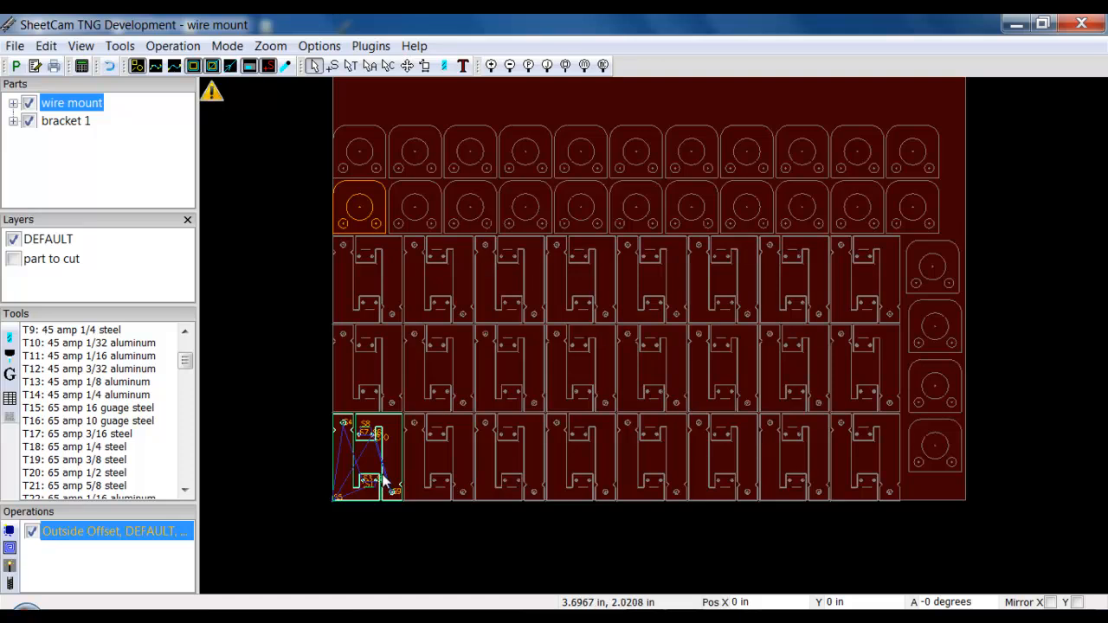
pyautogui.moveTo(357, 443)
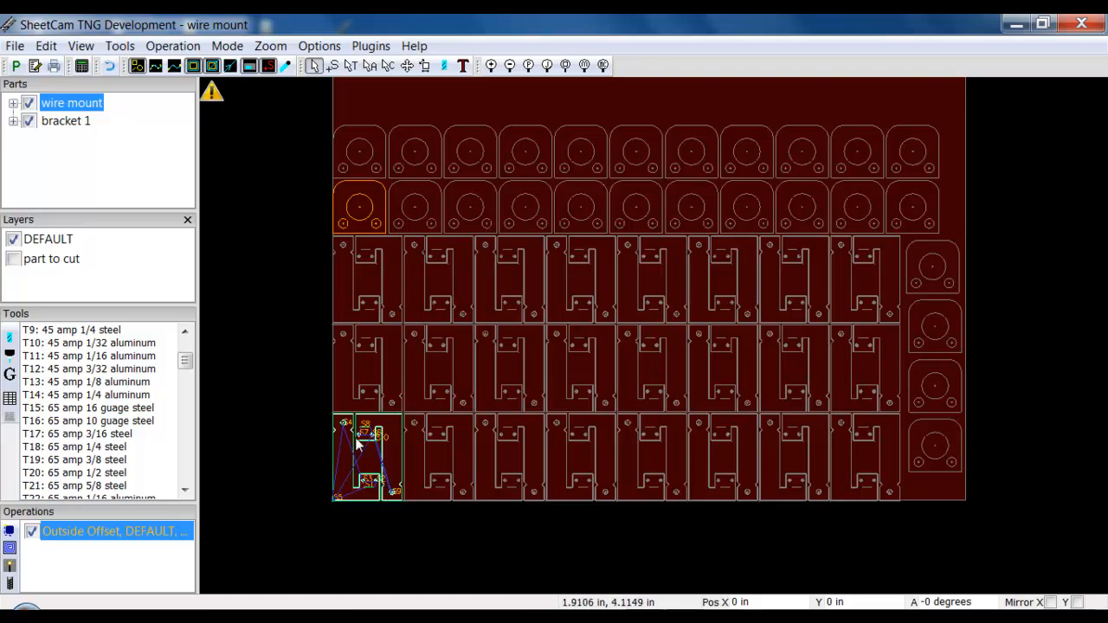
pyautogui.moveTo(385, 461)
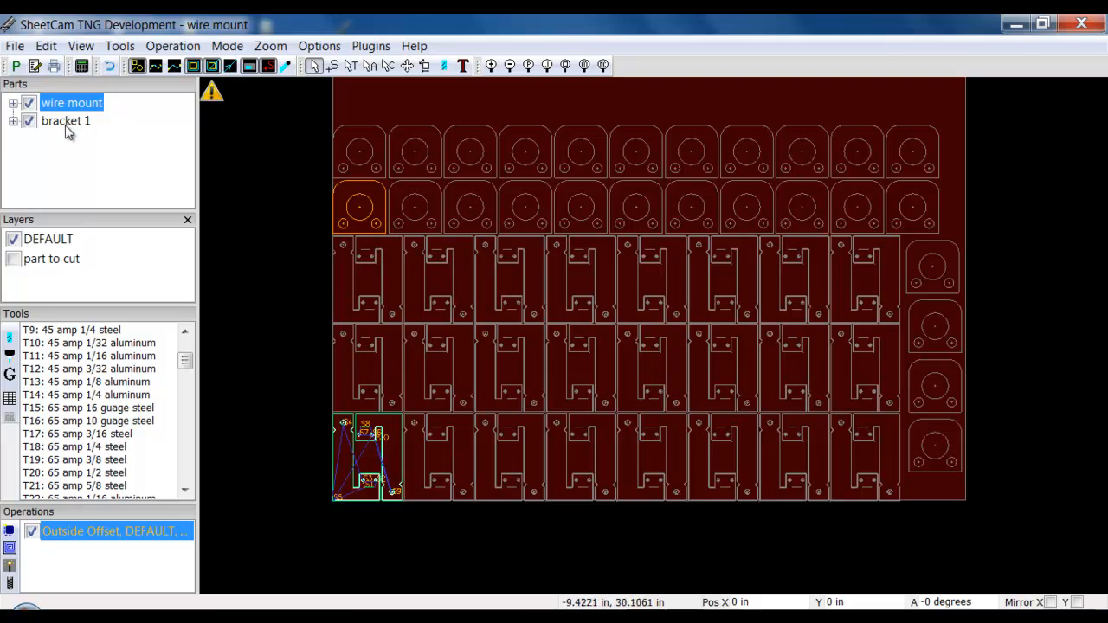
# Select bracket 1 and give it an Outside Offset jet cutting operation with T18, 65 amp 1/4 steel
pyautogui.click(66, 121)
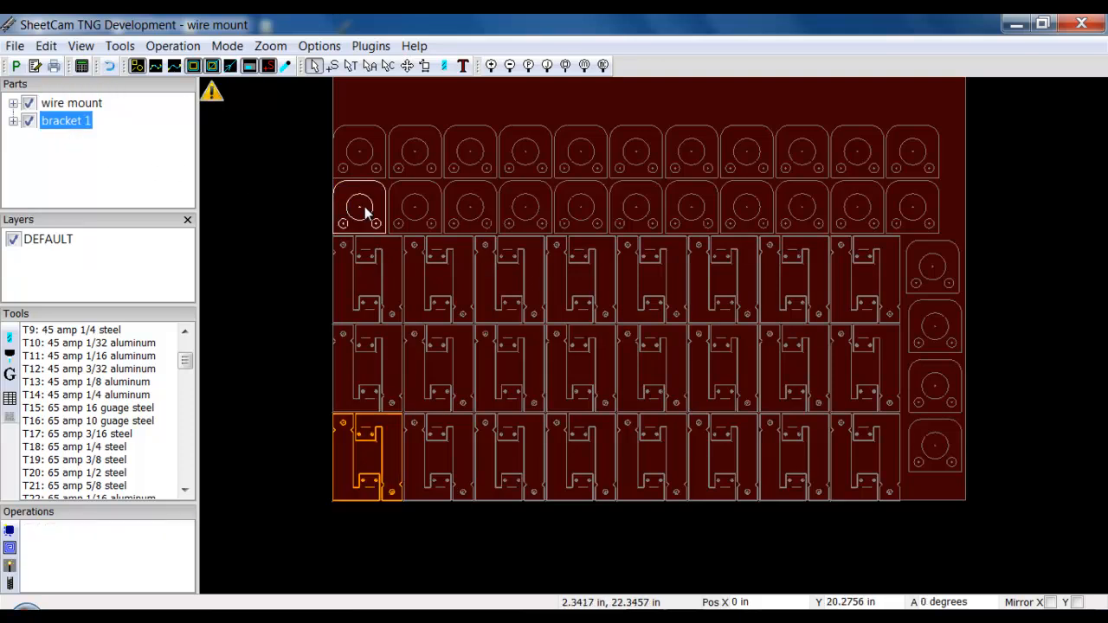
pyautogui.rightClick(360, 211)
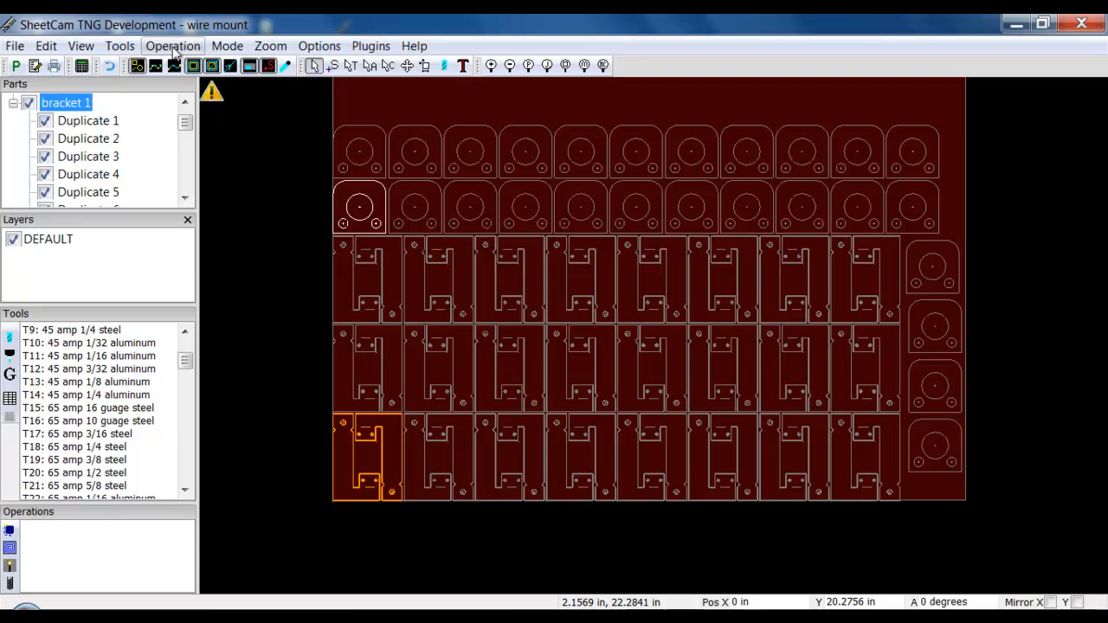
pyautogui.click(174, 45)
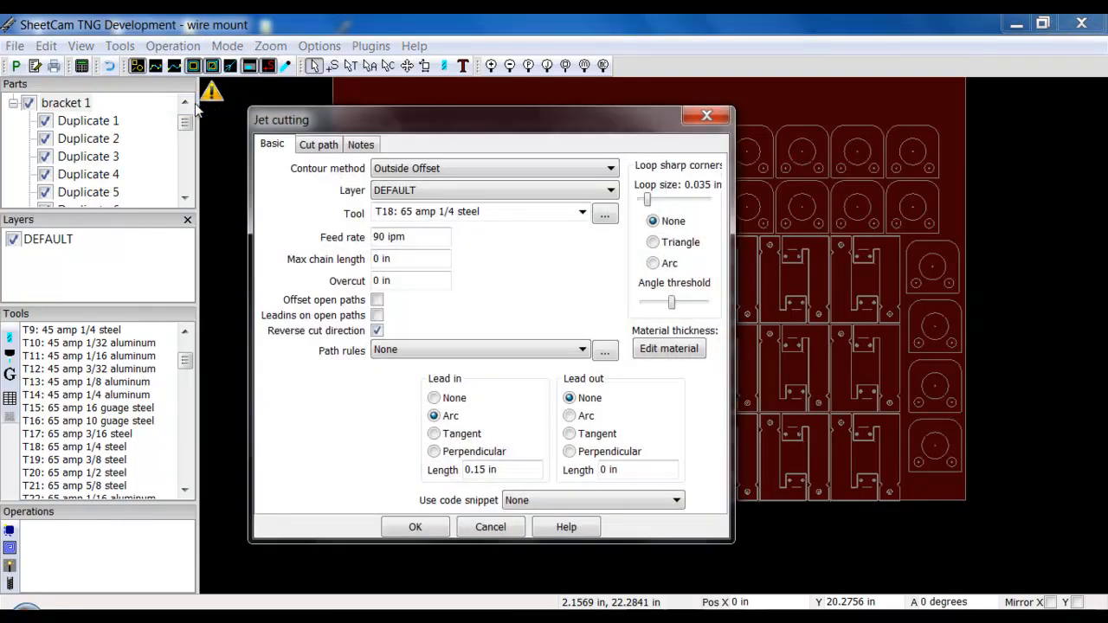
pyautogui.moveTo(435, 488)
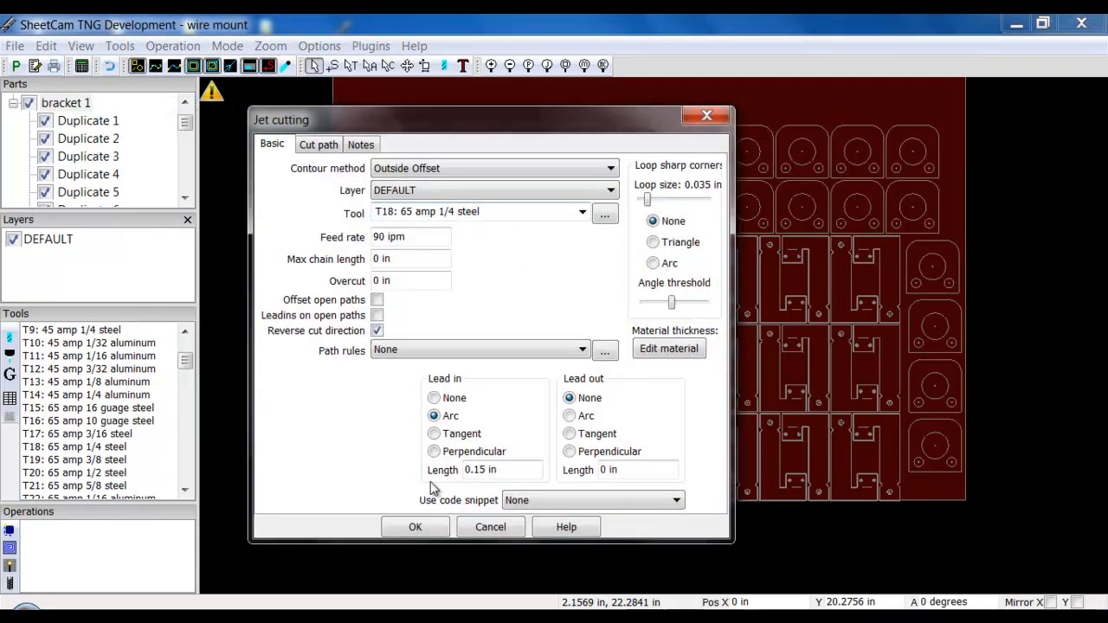
pyautogui.click(416, 526)
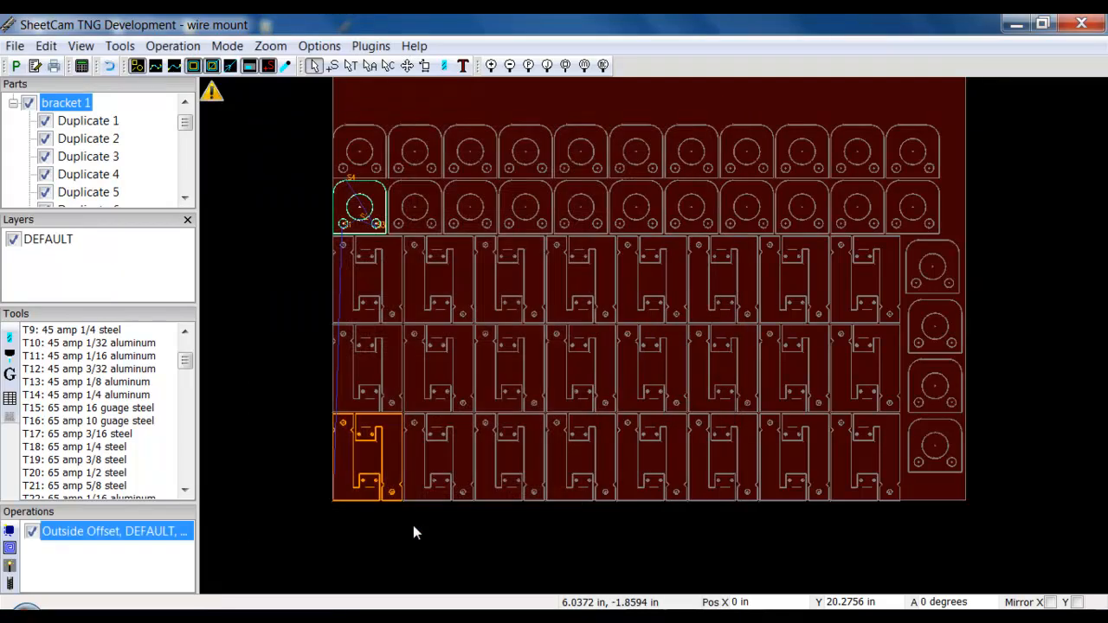
pyautogui.moveTo(863, 274)
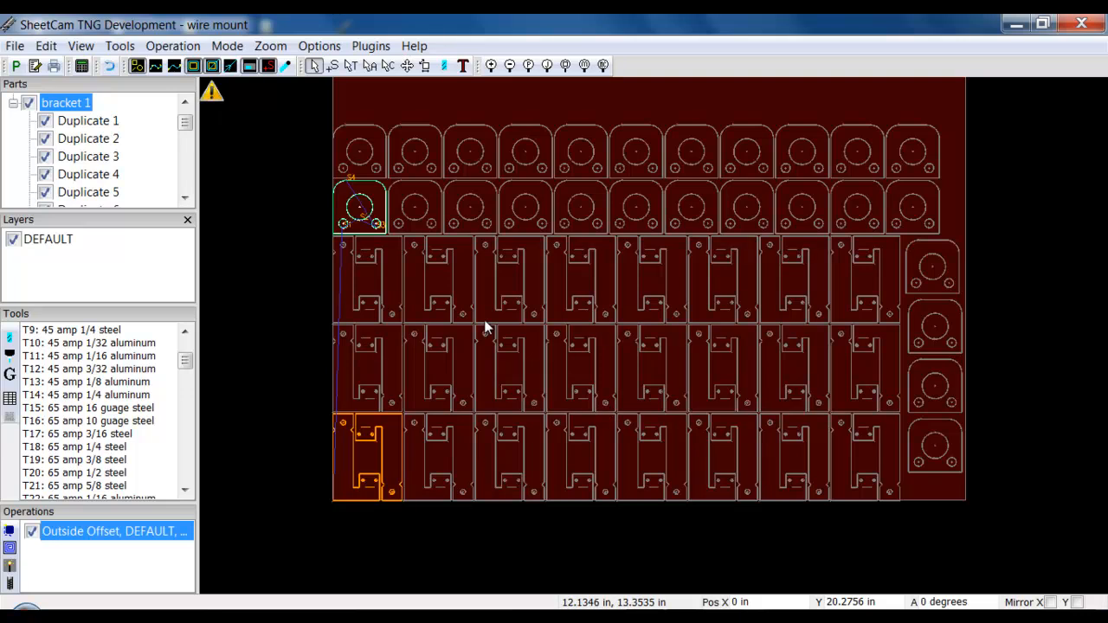
pyautogui.moveTo(838, 416)
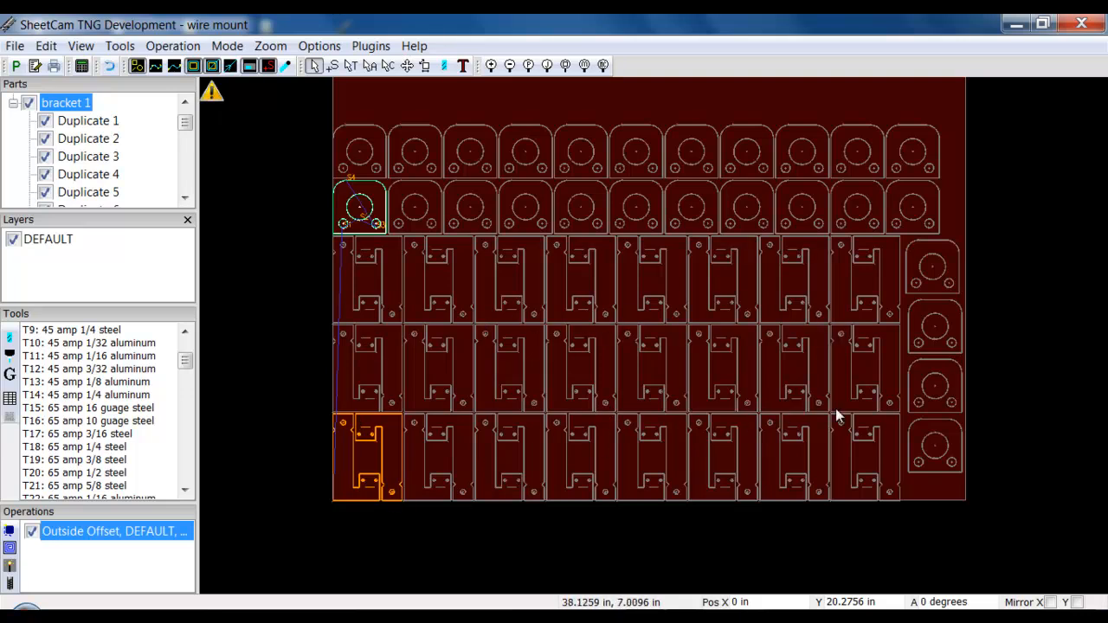
pyautogui.moveTo(355, 216)
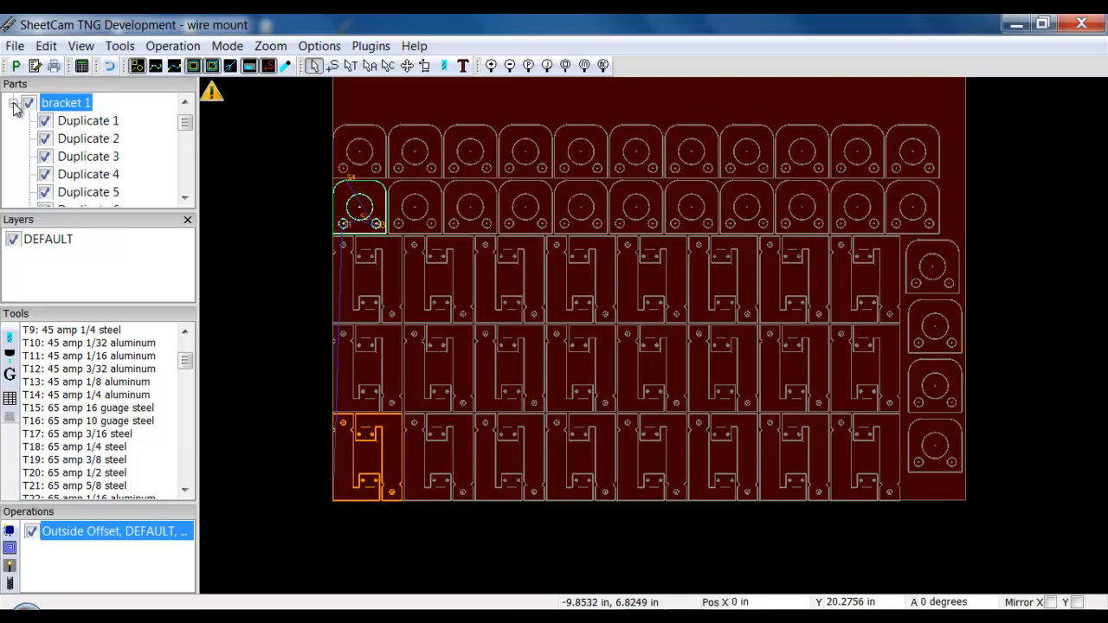
# Collapse the bracket 1 duplicates so the Parts tree lists only wire mount and bracket 1
pyautogui.click(14, 102)
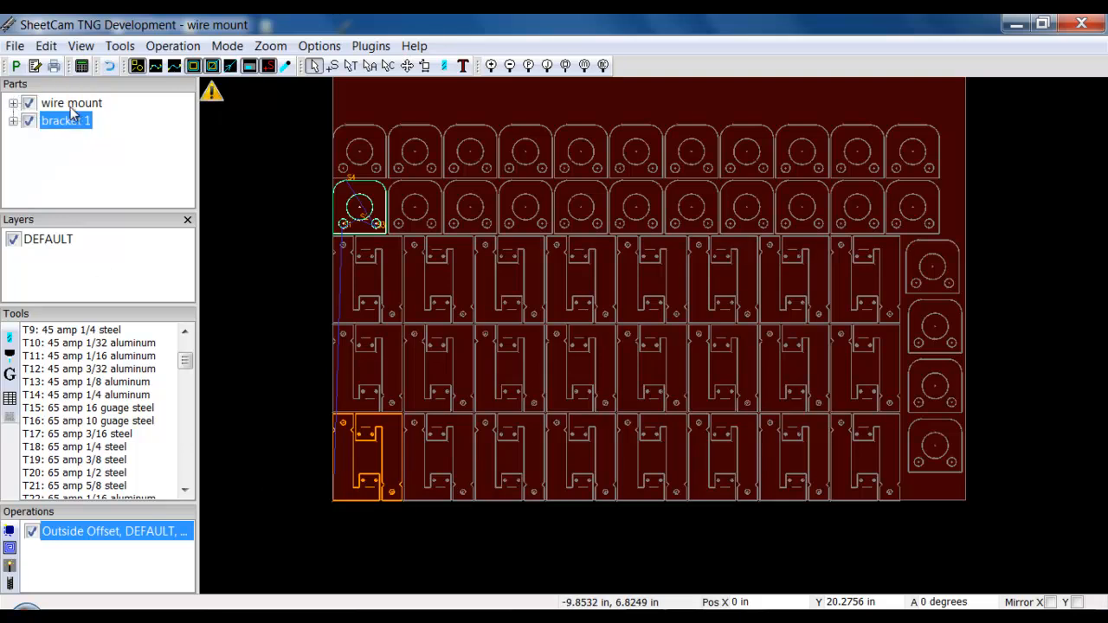
pyautogui.moveTo(31, 152)
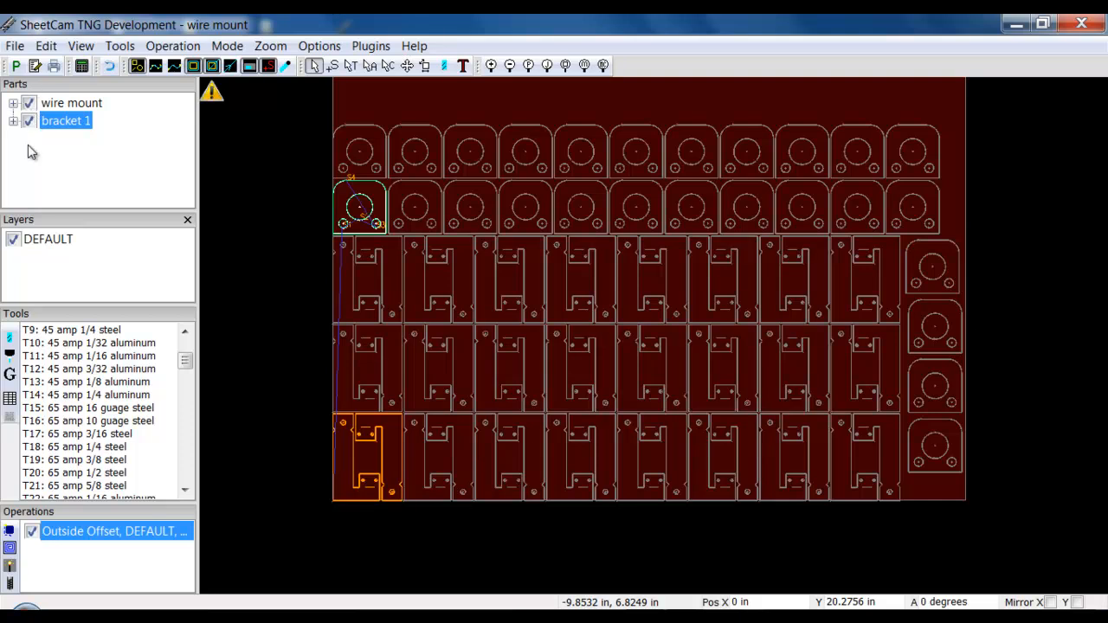
pyautogui.moveTo(270, 224)
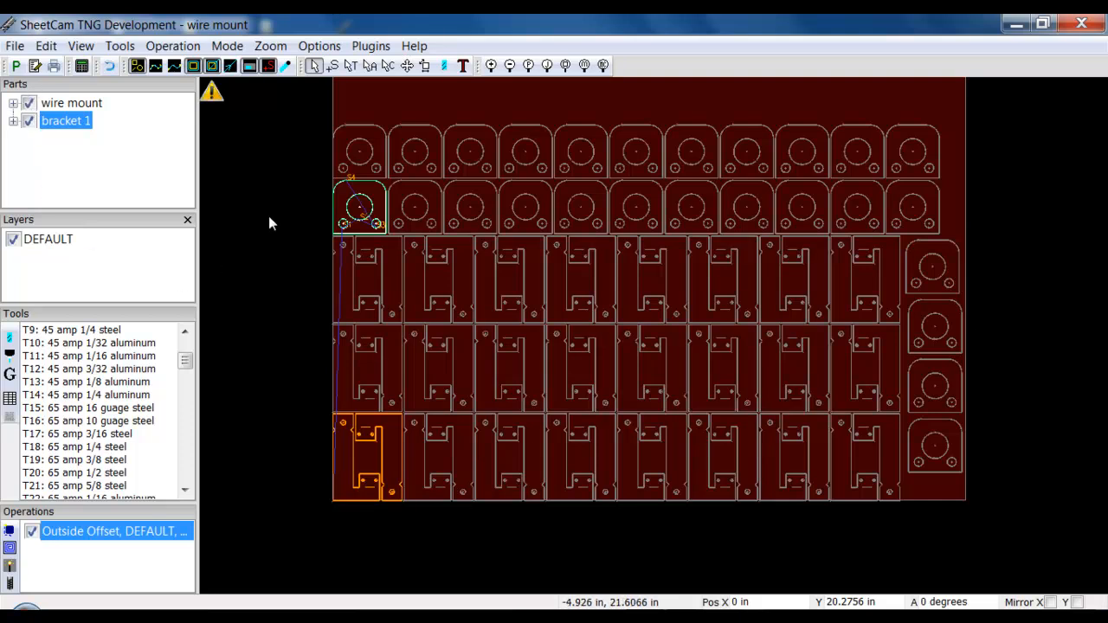
pyautogui.moveTo(15, 66)
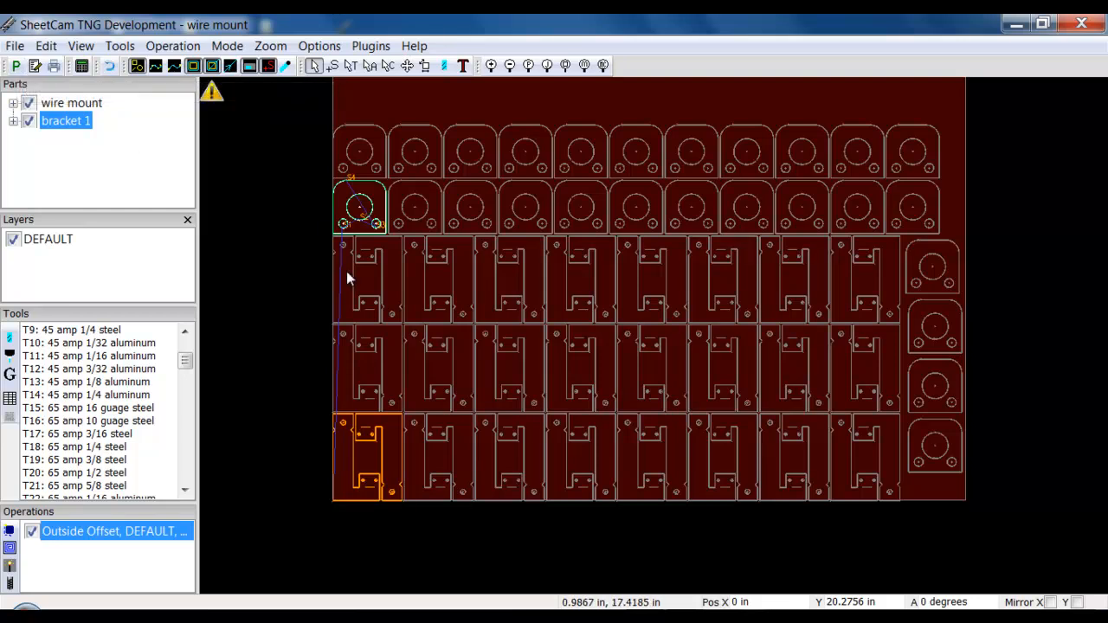
pyautogui.moveTo(527, 188)
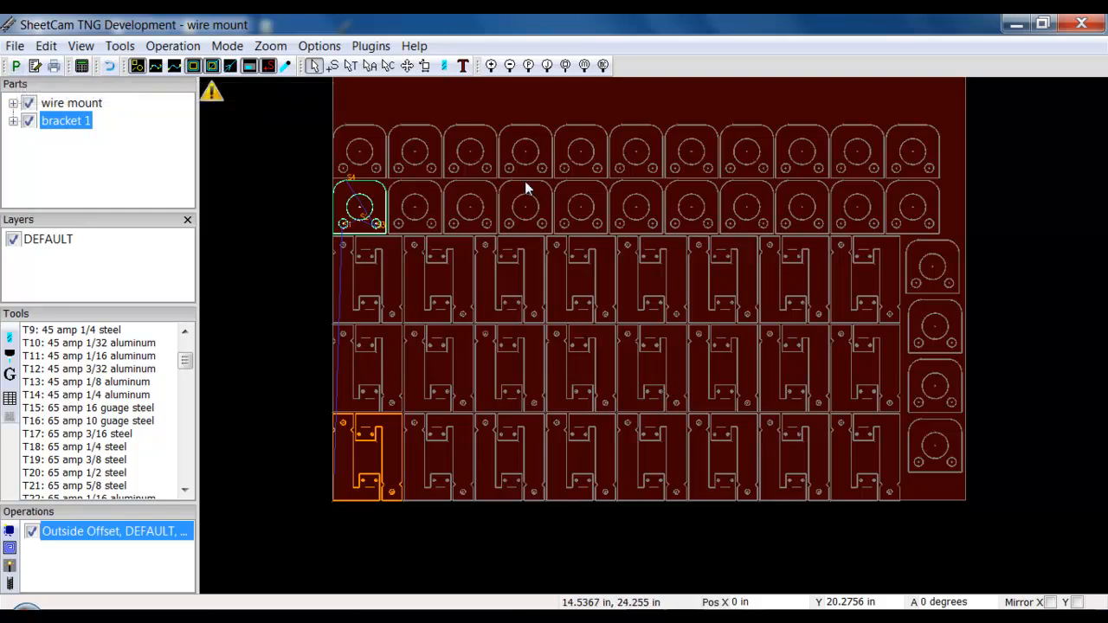
pyautogui.moveTo(654, 405)
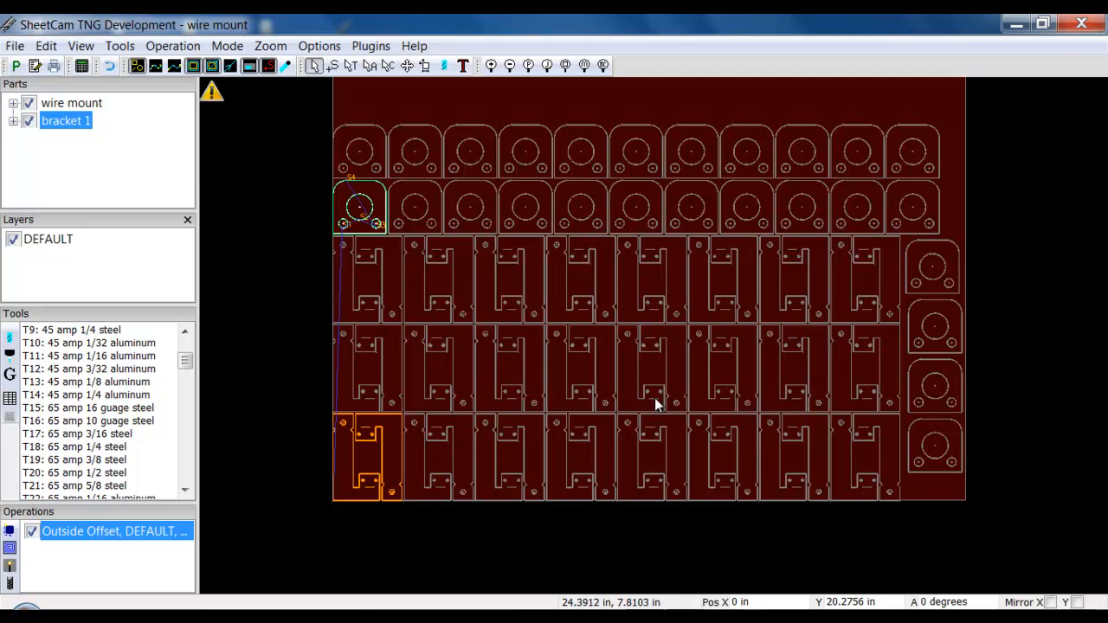